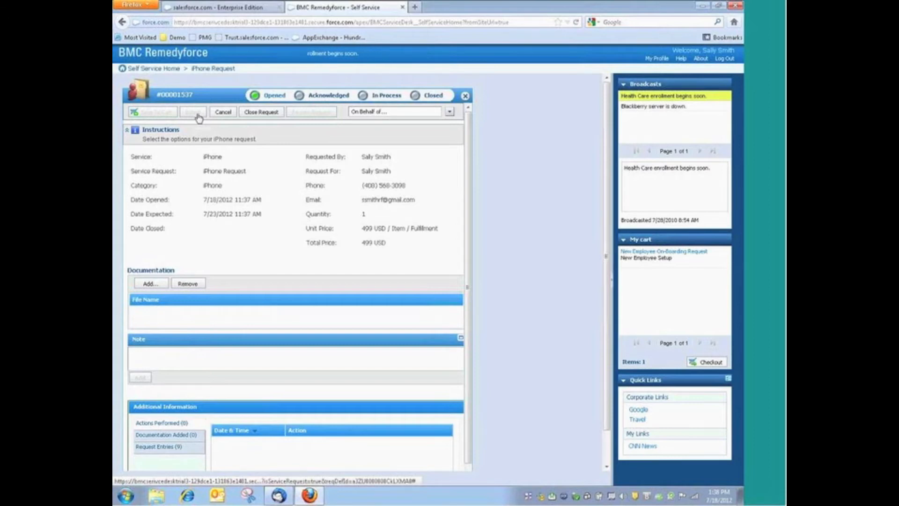
mouse_move(279, 51)
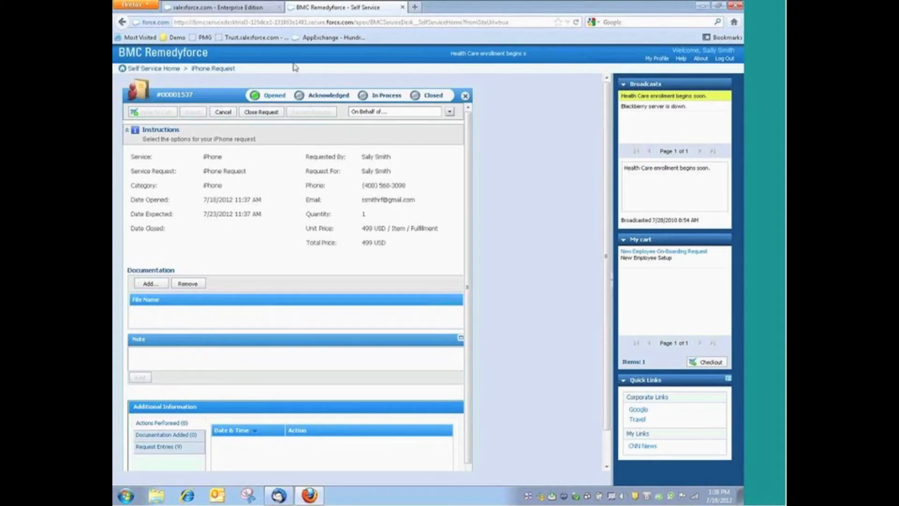
mouse_move(702, 69)
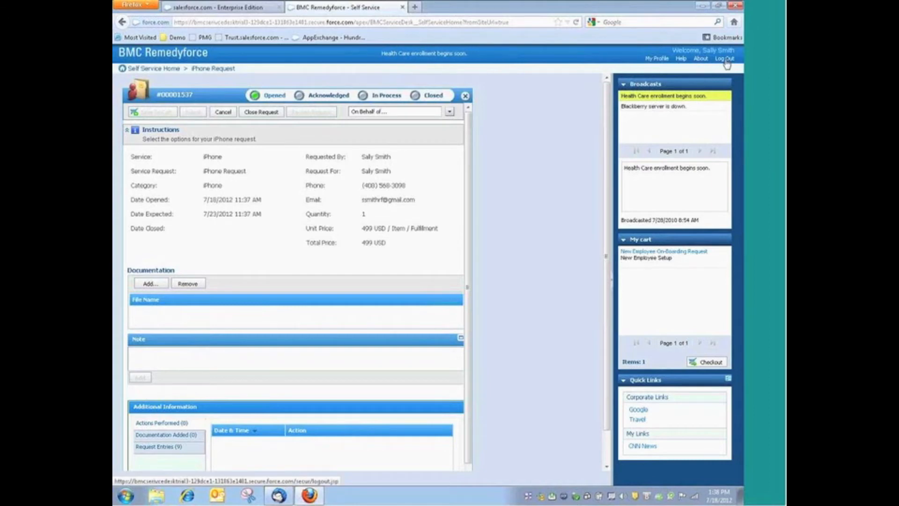
mouse_move(688, 110)
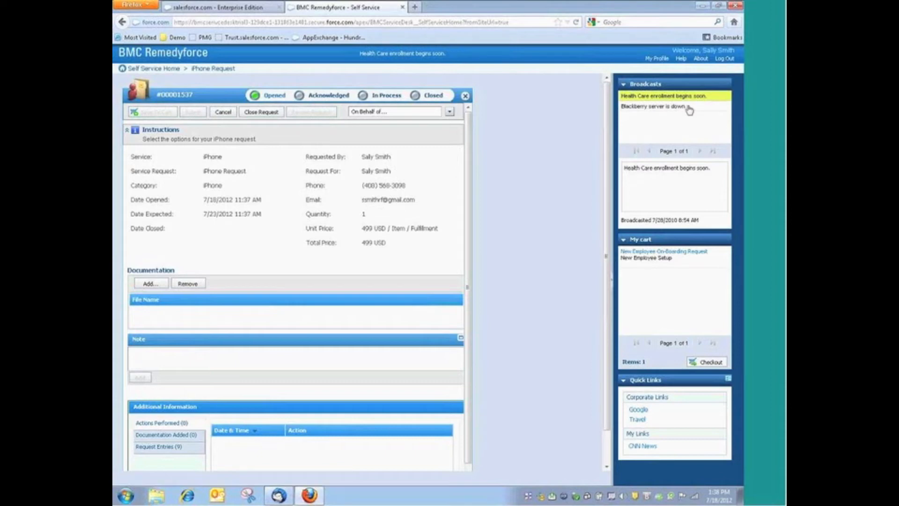
mouse_move(662, 154)
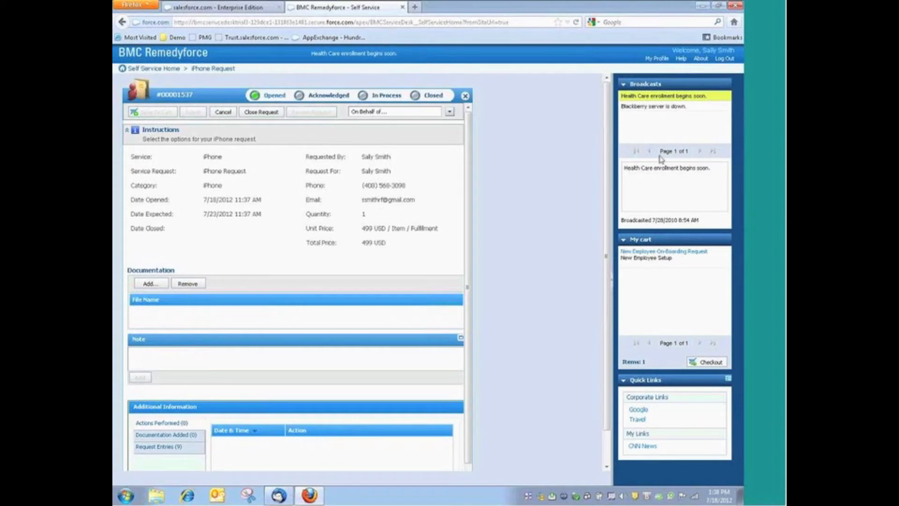
mouse_move(324, 270)
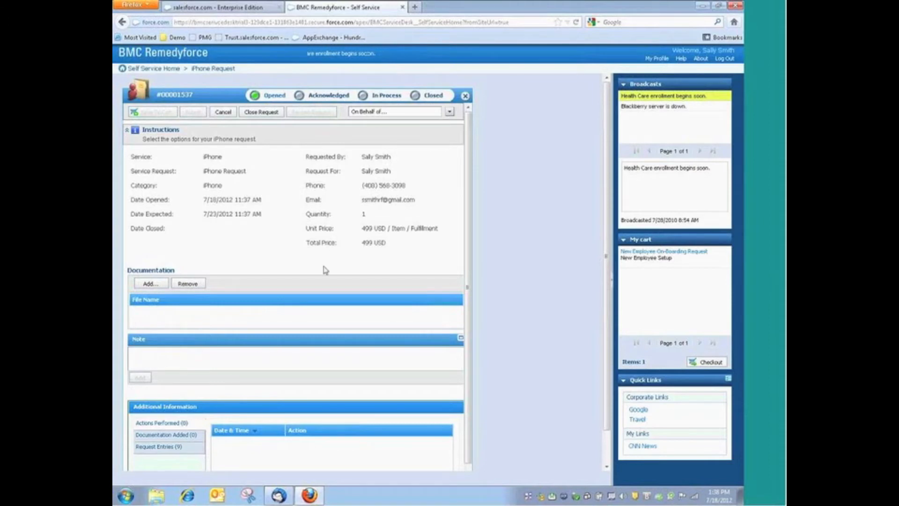
mouse_move(288, 316)
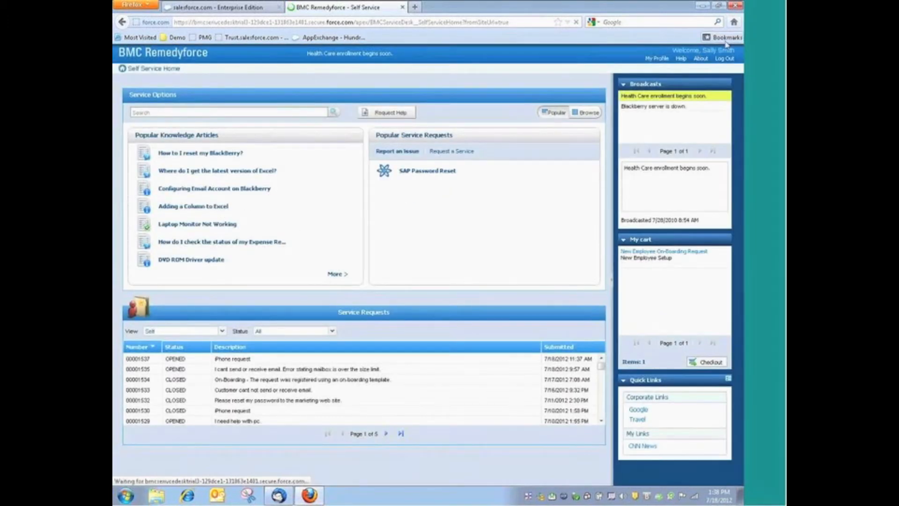
Switch to the salesforce.com Enterprise Edition tab showing the staff Remedyforce Dashboard
click(724, 58)
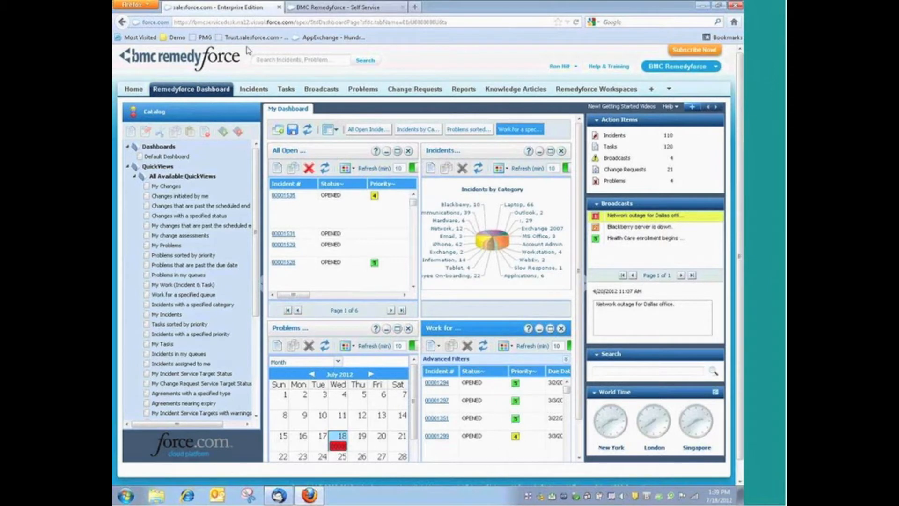
mouse_move(247, 49)
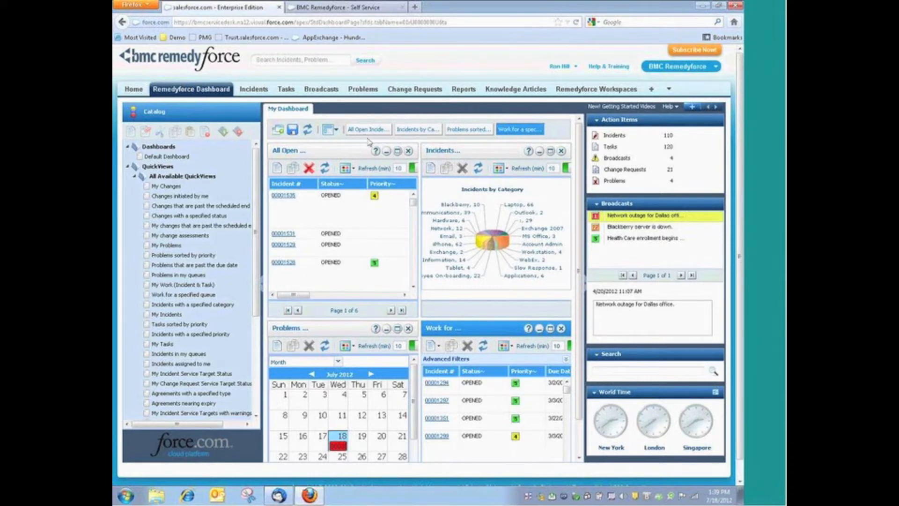
mouse_move(230, 147)
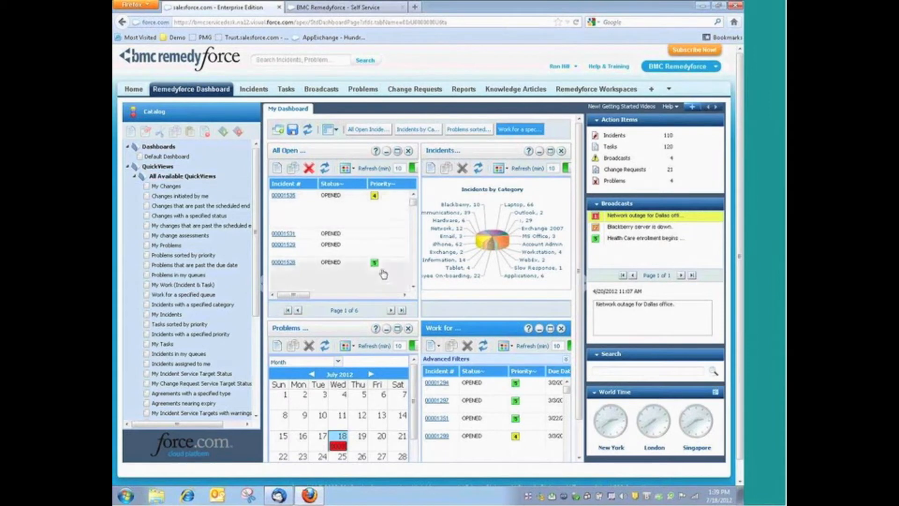
mouse_move(470, 204)
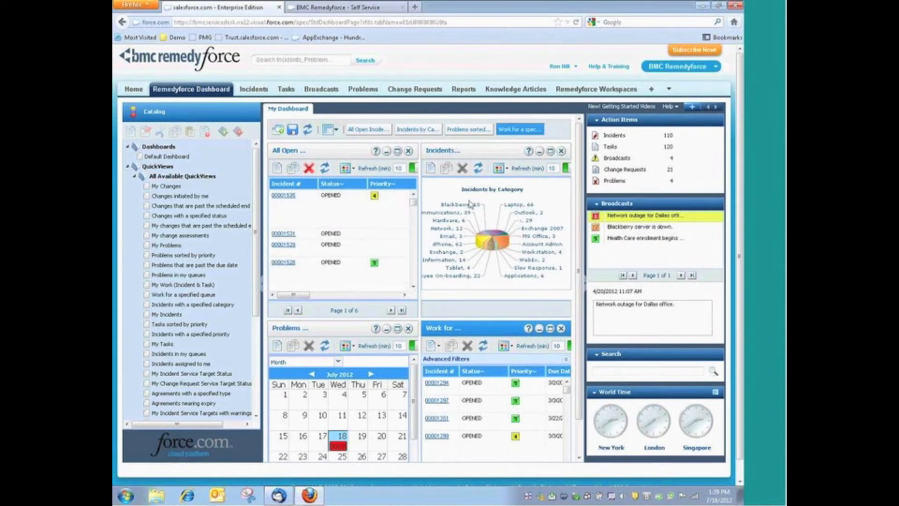
mouse_move(404, 237)
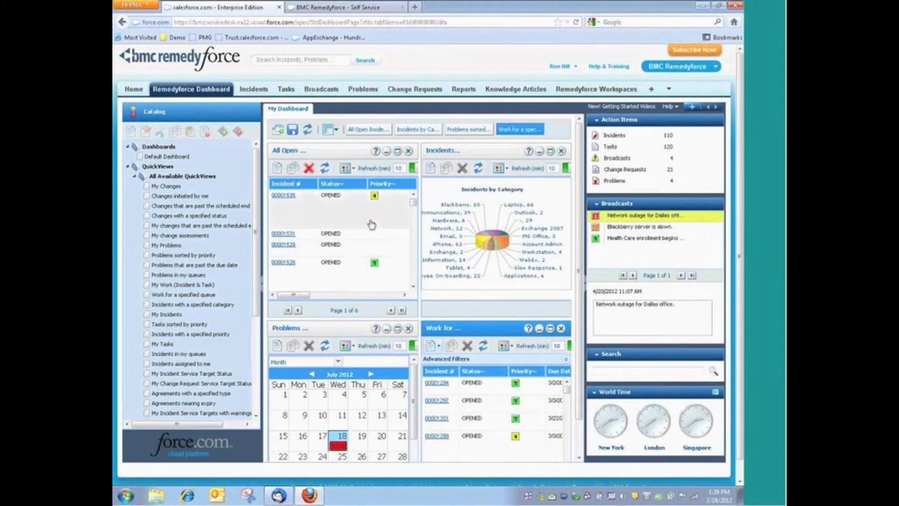
mouse_move(495, 367)
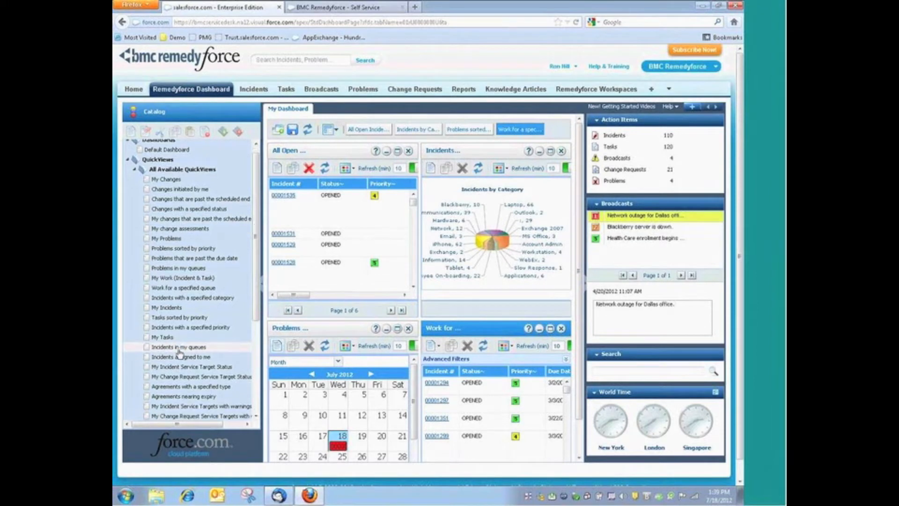
scroll(down, 3)
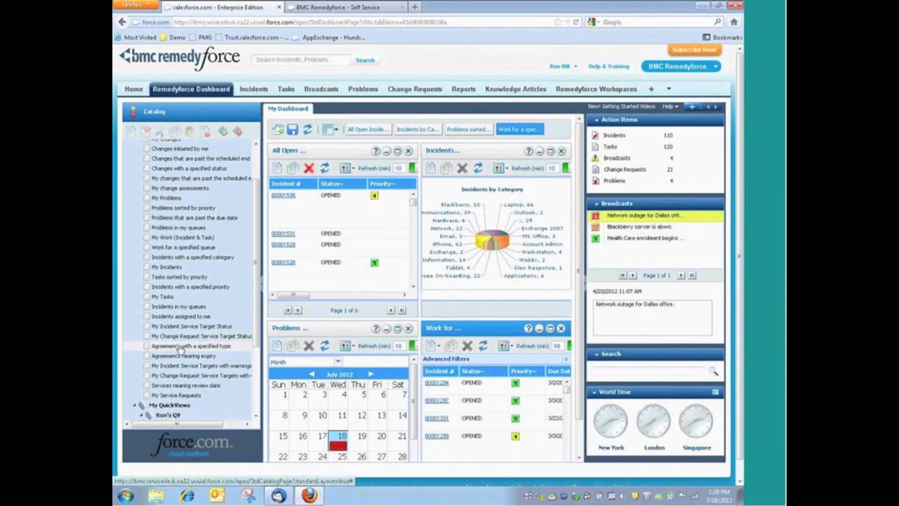
scroll(down, 3)
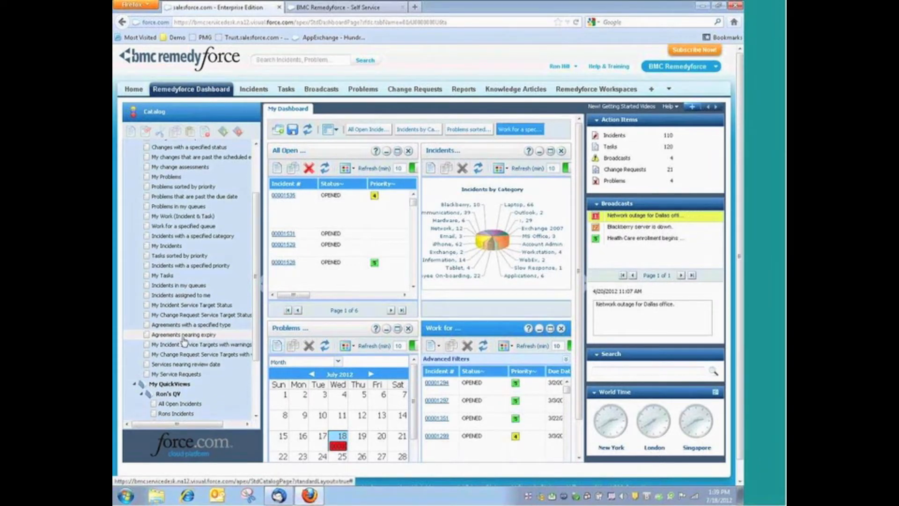
mouse_move(182, 342)
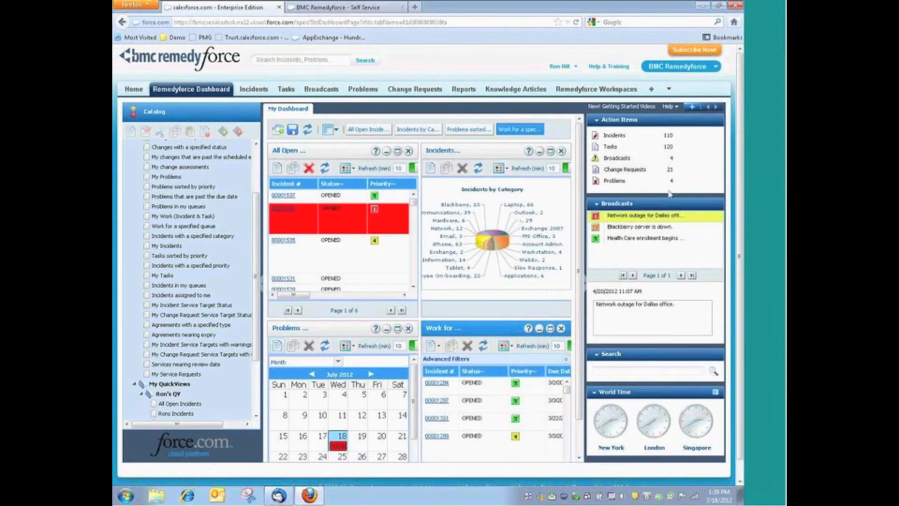
mouse_move(656, 157)
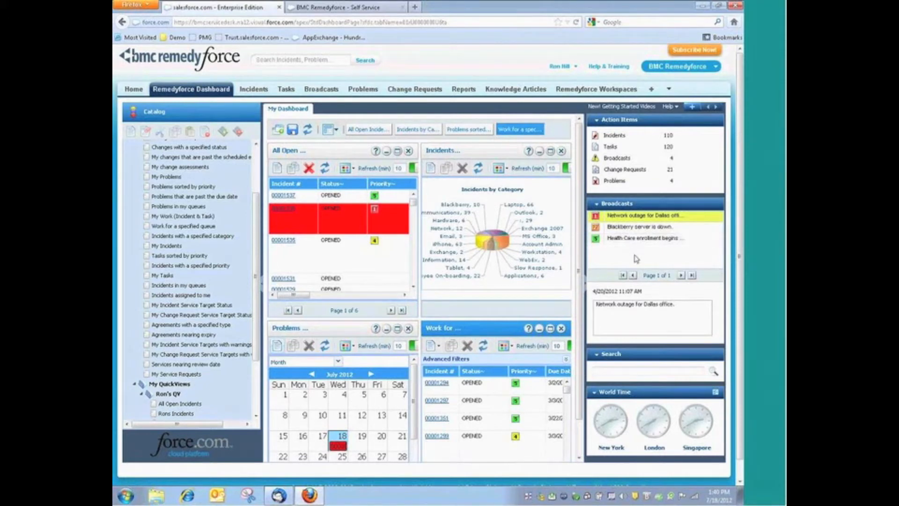
mouse_move(625, 385)
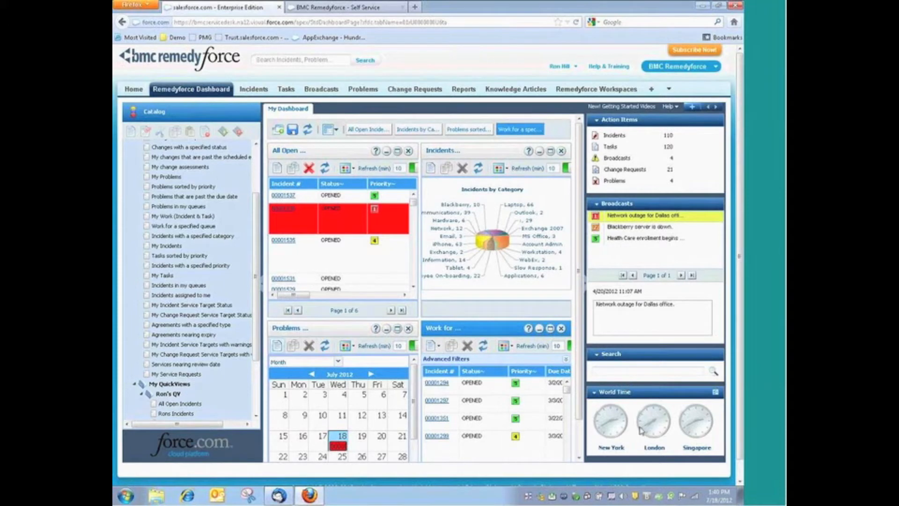
mouse_move(705, 417)
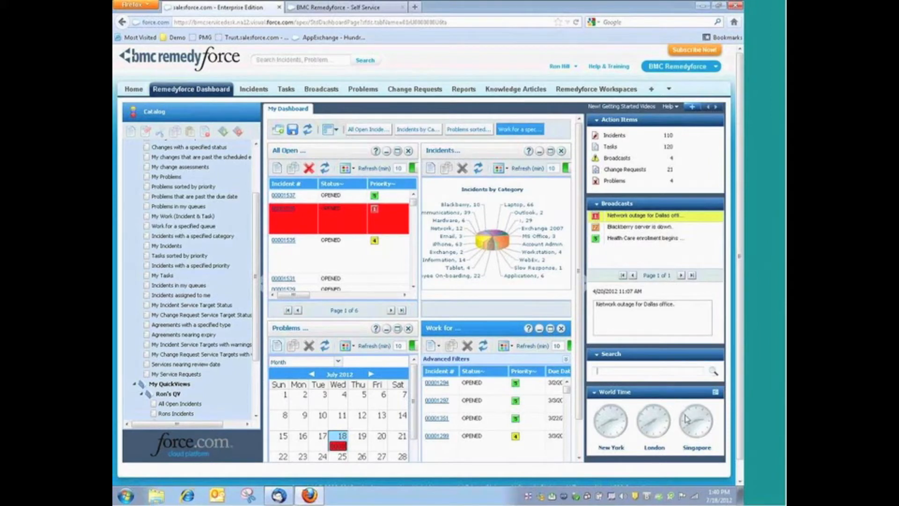
mouse_move(675, 418)
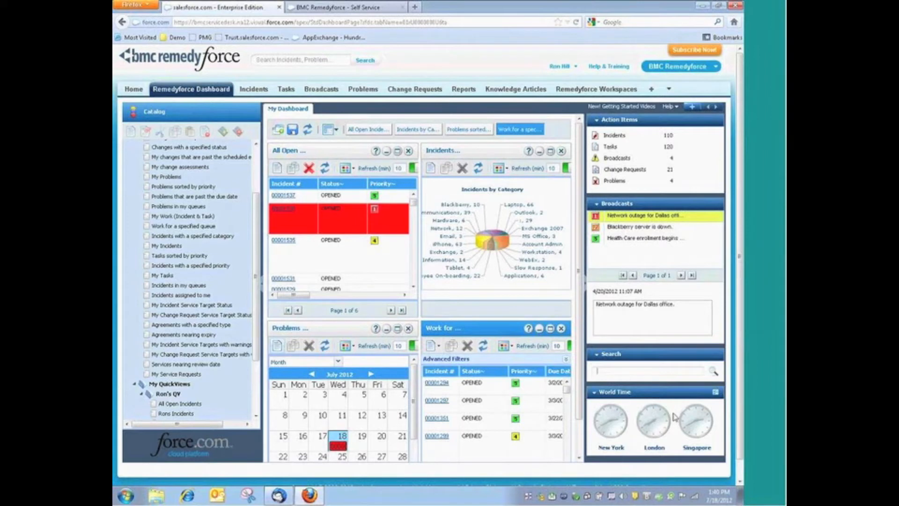
mouse_move(674, 414)
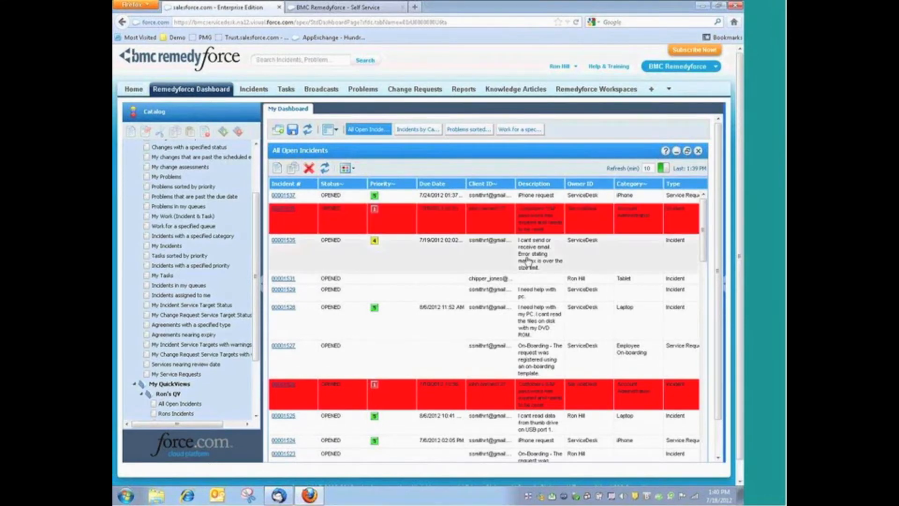
mouse_move(322, 262)
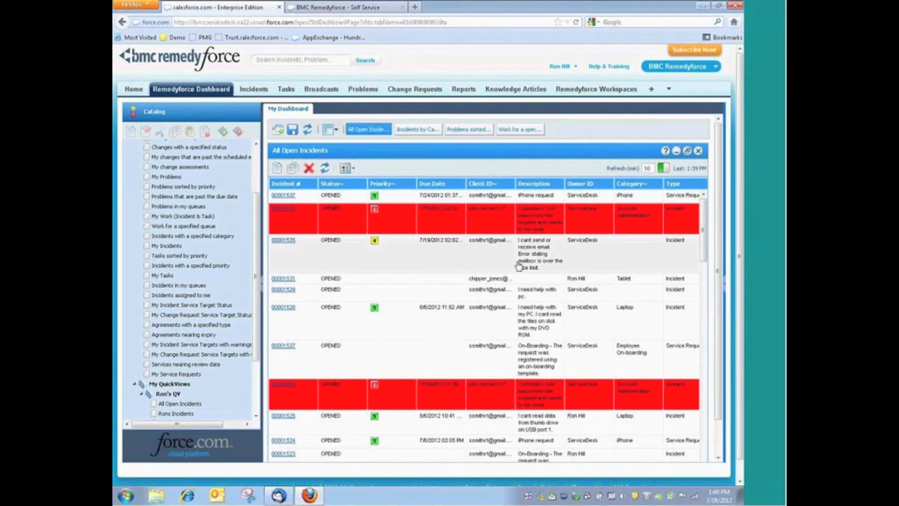
mouse_move(482, 244)
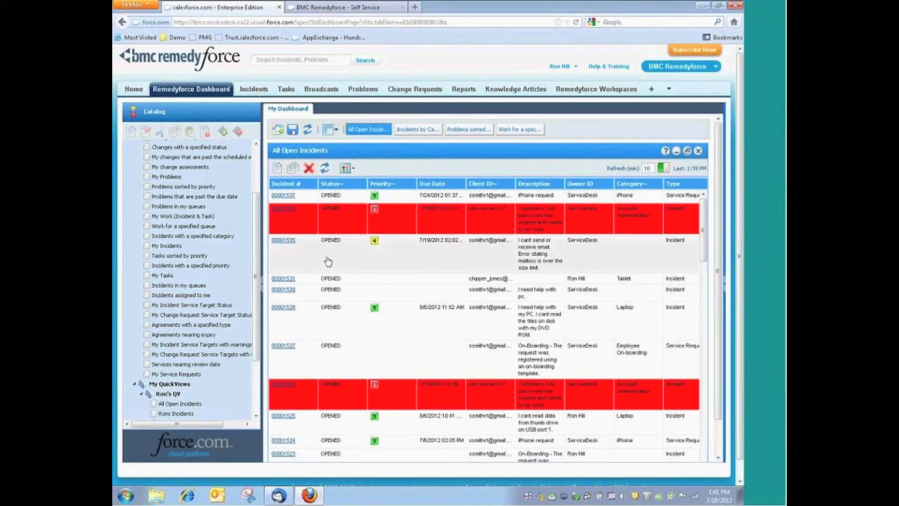
mouse_move(324, 262)
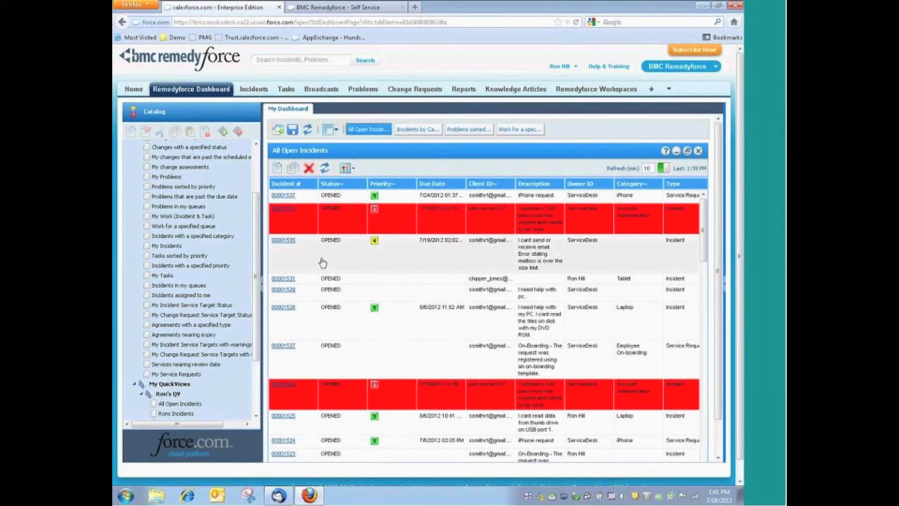
mouse_move(289, 254)
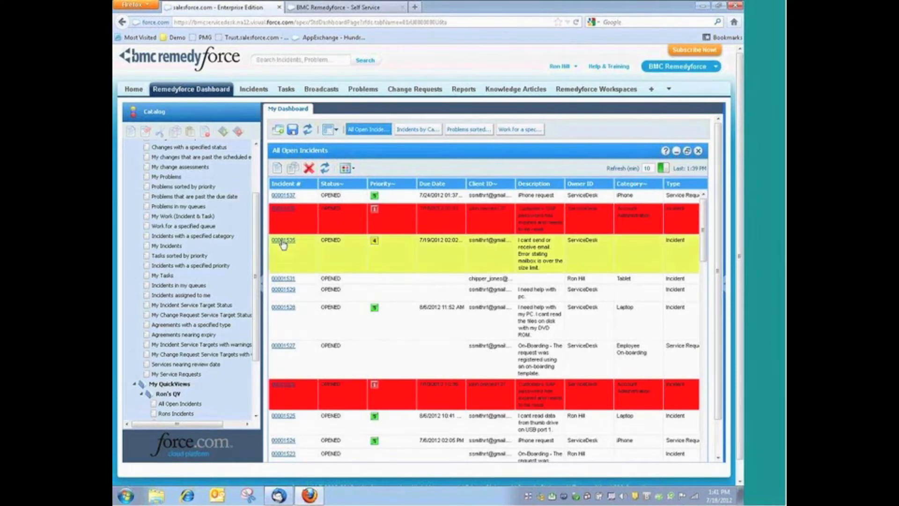
Open incident 00001535 and begin inline editing of its empty Category field
click(283, 239)
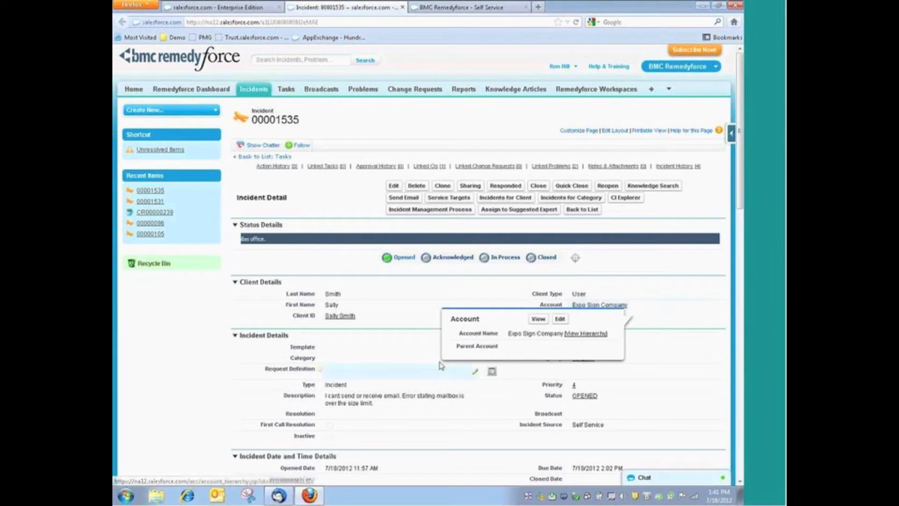
scroll(down, 3)
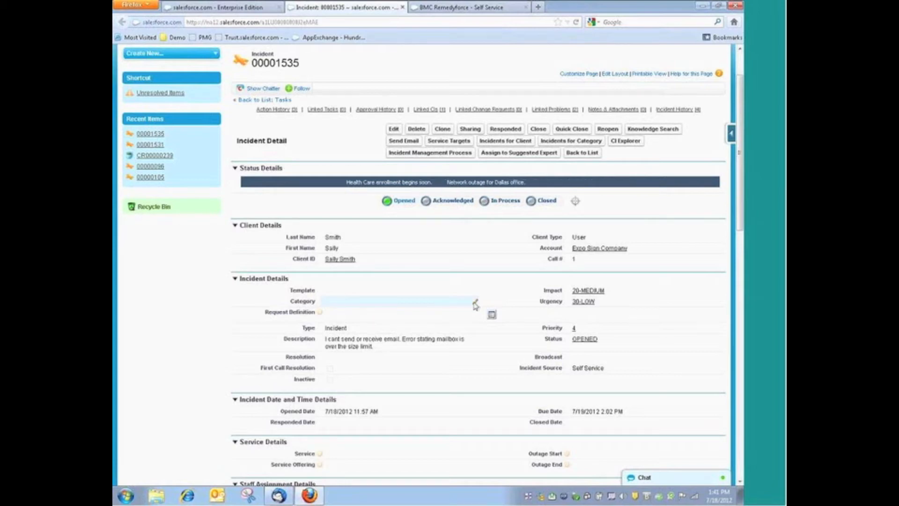
click(393, 128)
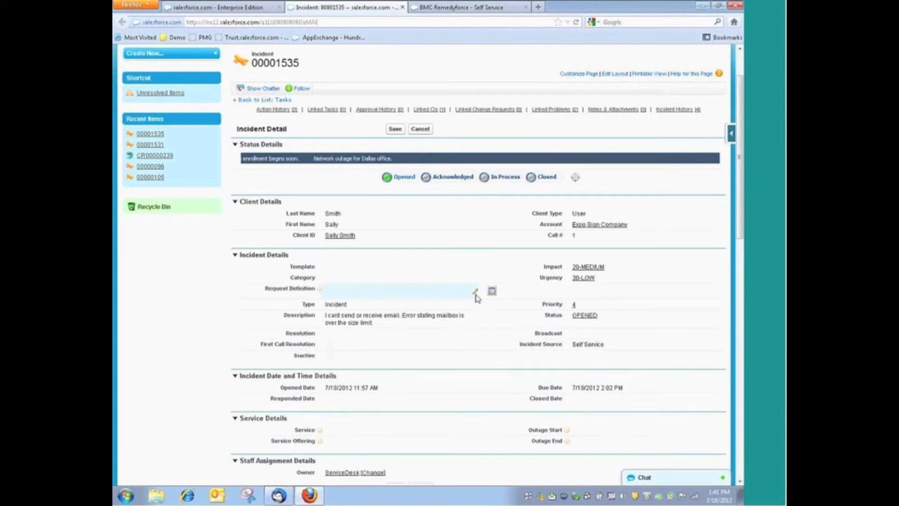
click(402, 278)
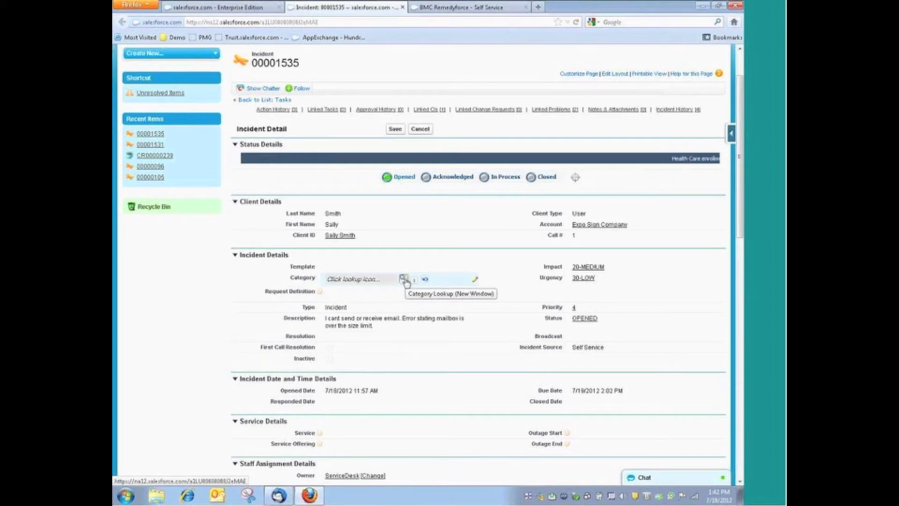
Set incident 00001535's category to Exchange through the Category lookup
click(404, 279)
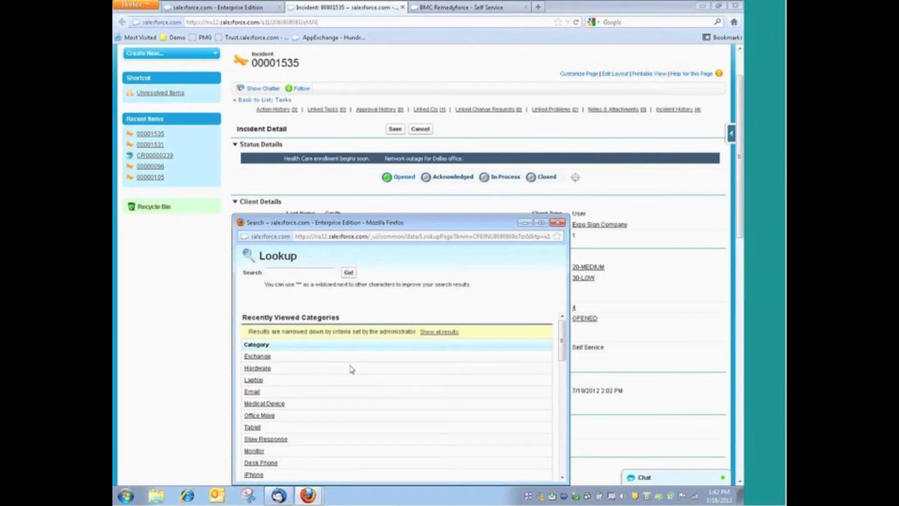
click(257, 356)
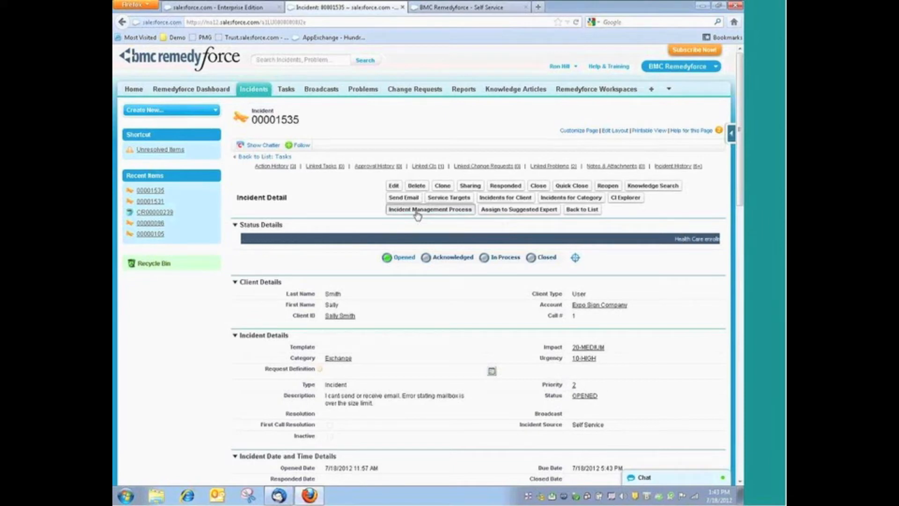
Show Support Request Registration step 1.11 work instructions in the Incident Management Process
click(429, 209)
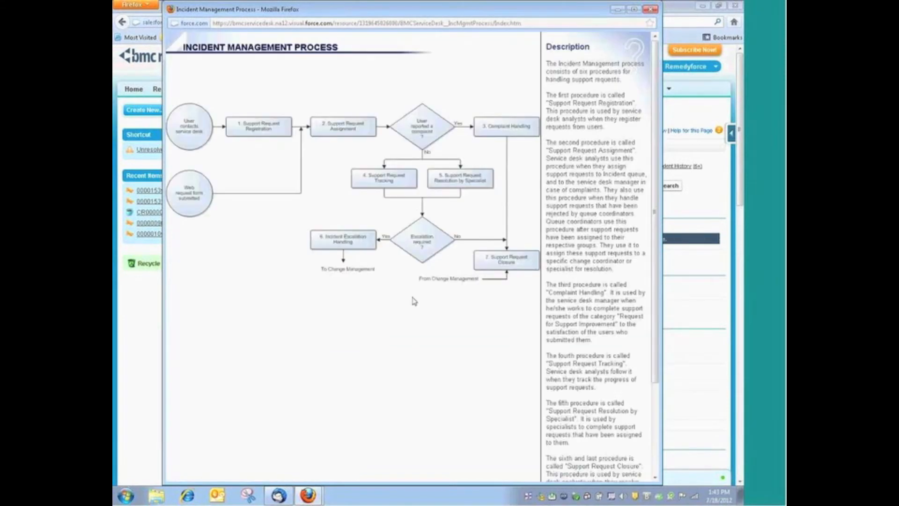
mouse_move(417, 298)
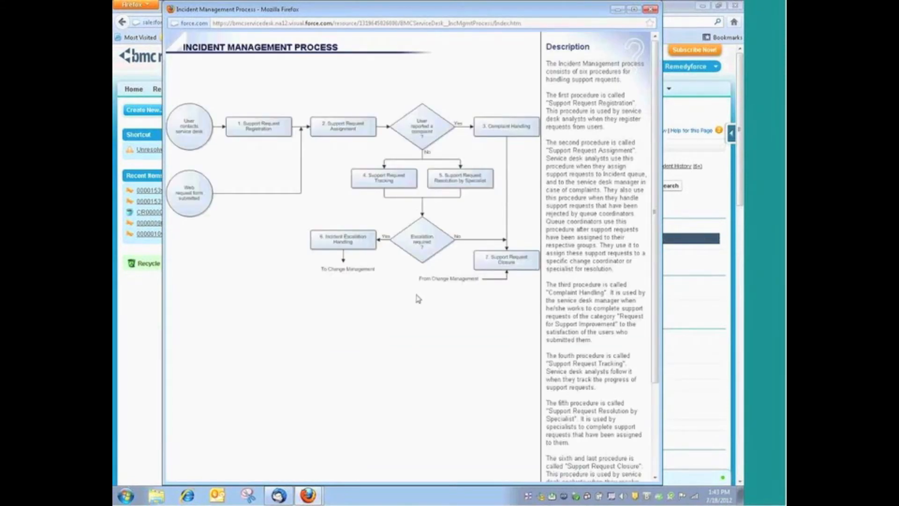
mouse_move(195, 141)
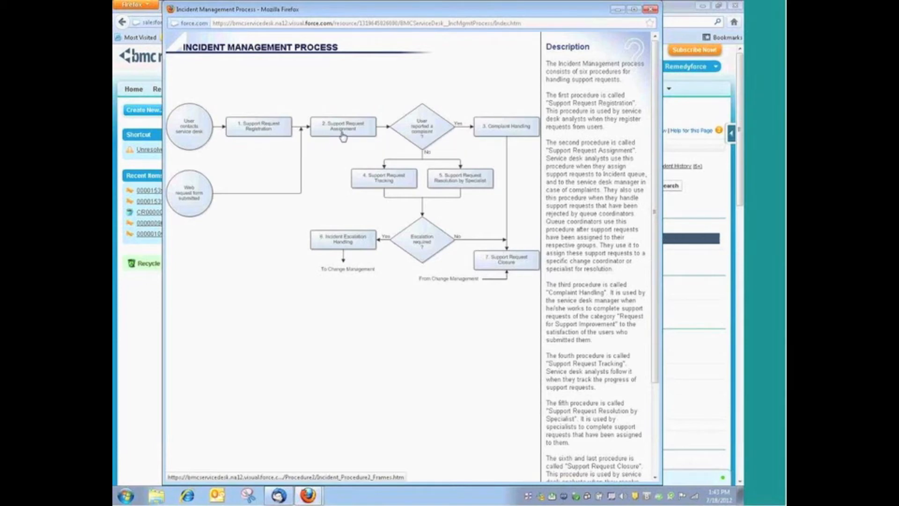
mouse_move(342, 127)
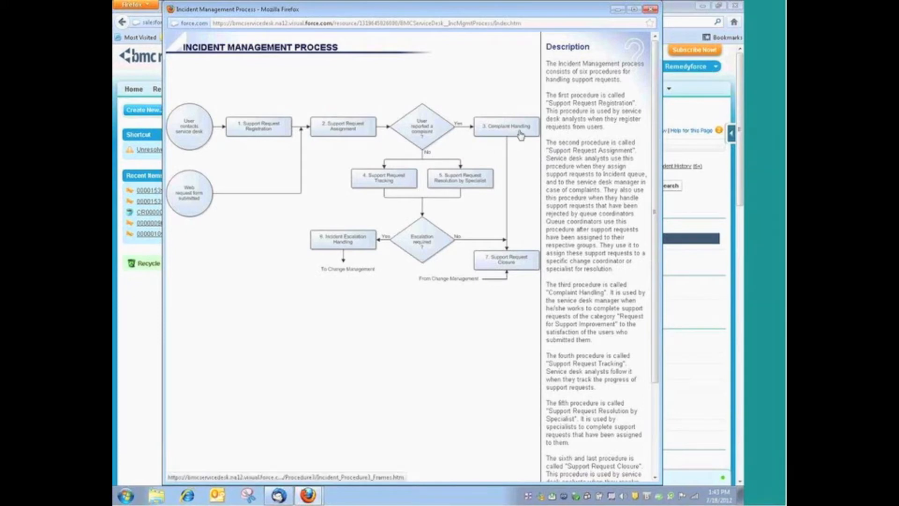
mouse_move(510, 259)
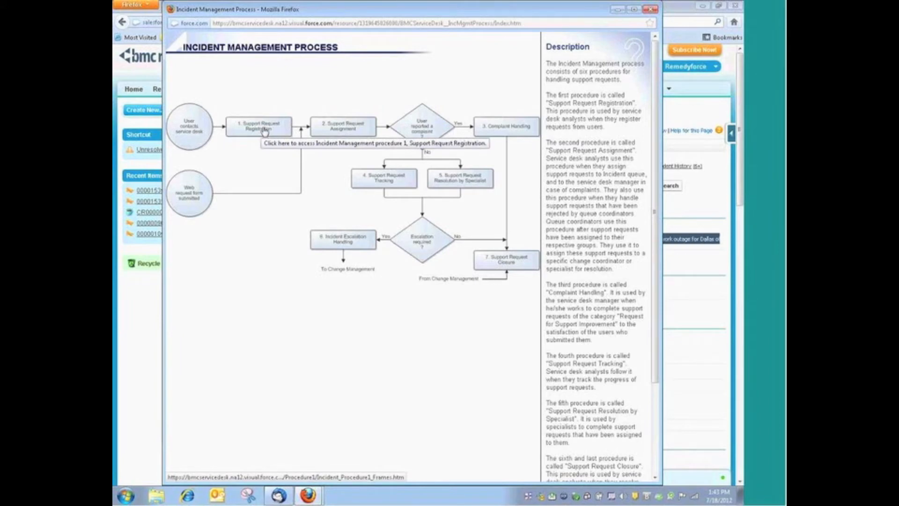
mouse_move(331, 247)
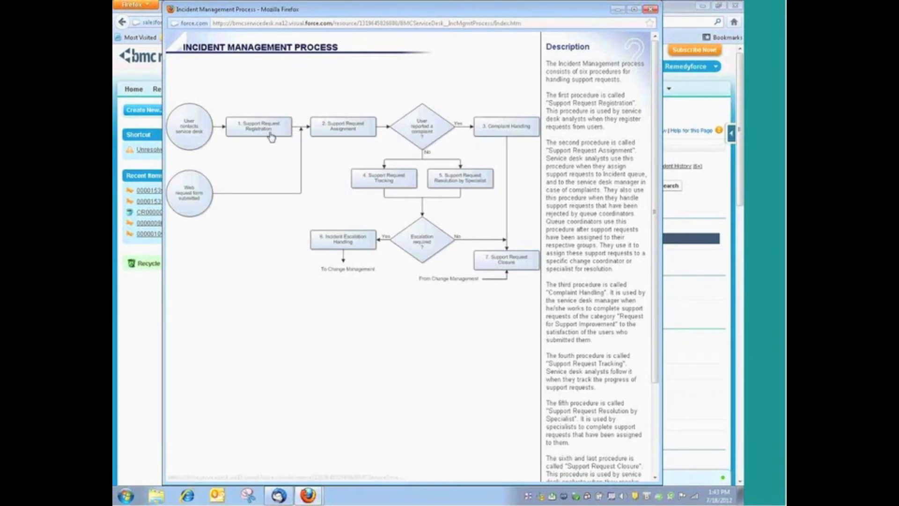
click(258, 125)
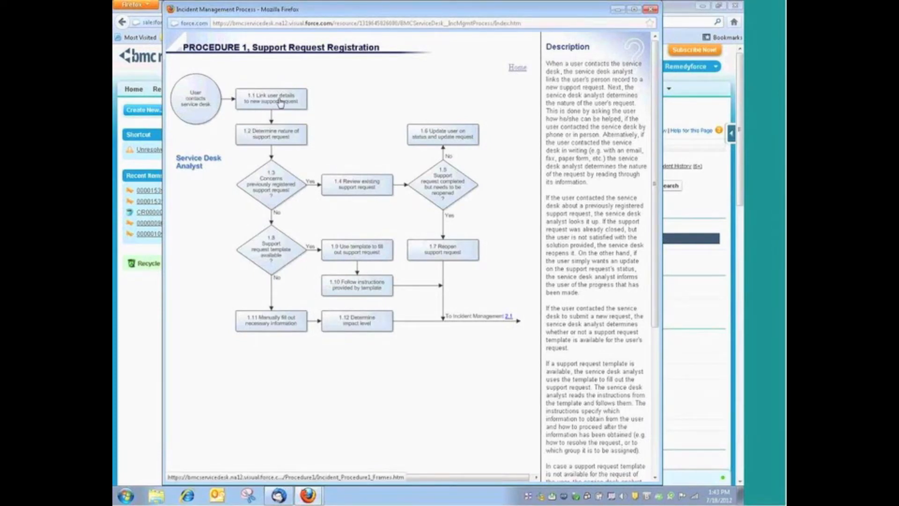
mouse_move(277, 116)
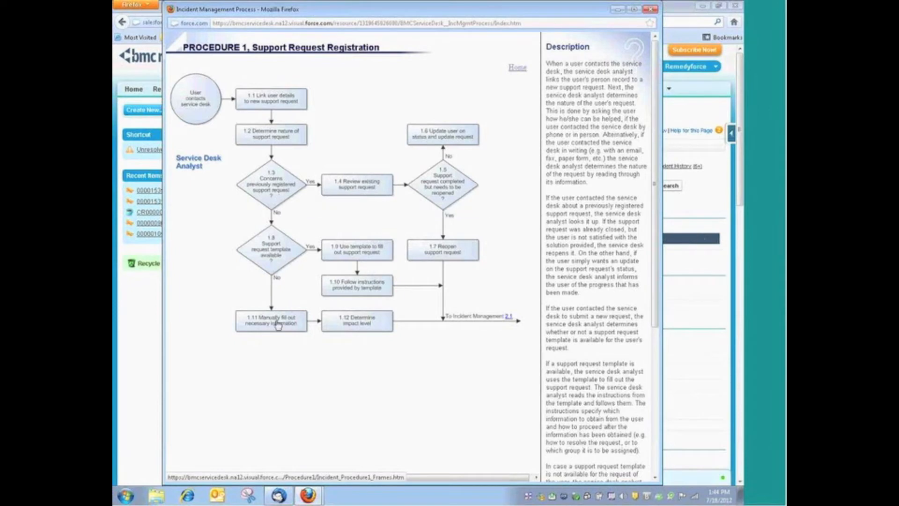
mouse_move(274, 322)
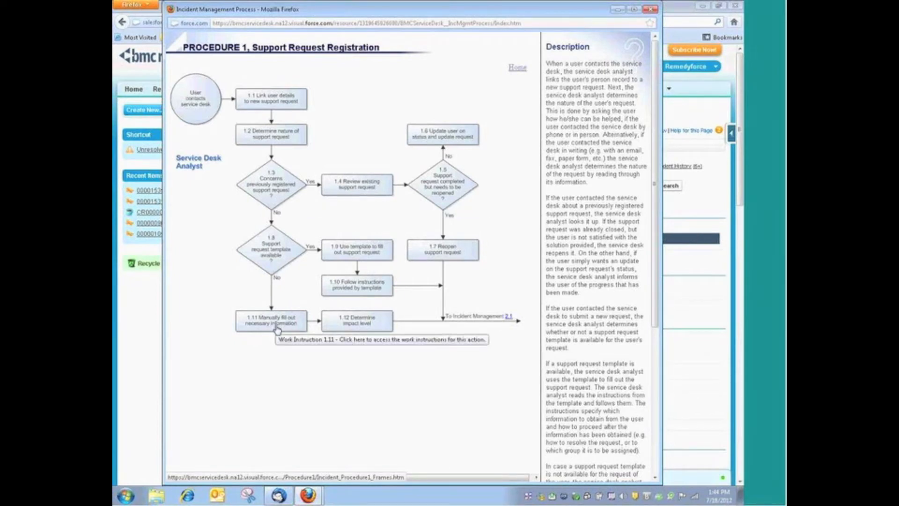
mouse_move(294, 324)
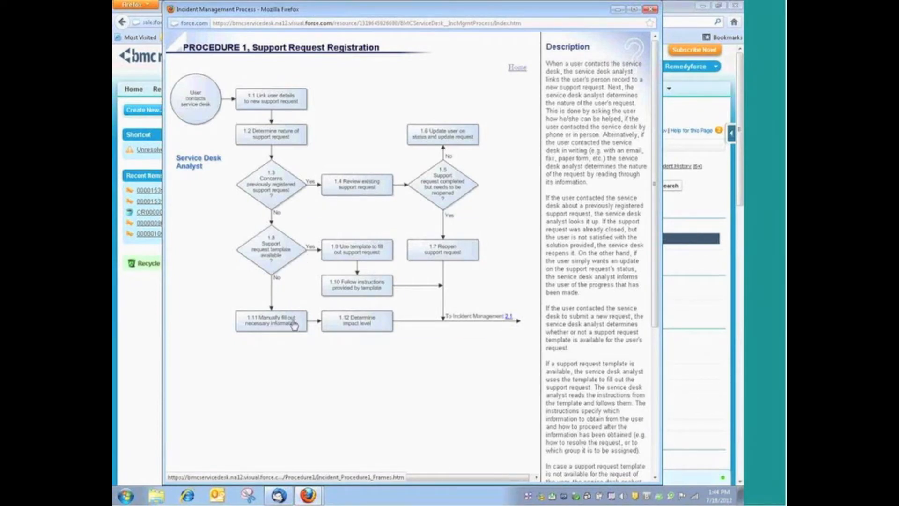
click(270, 320)
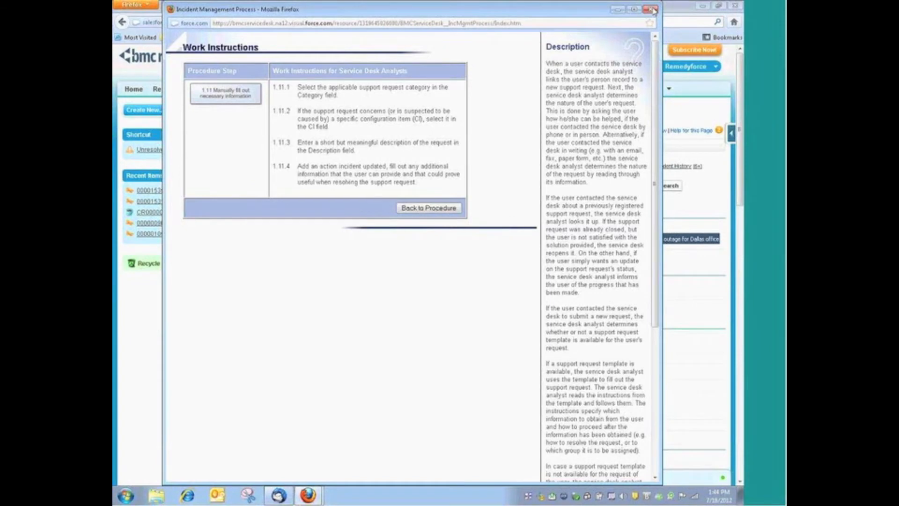
Close the process window and show the incident's Linked CIs, listing one Exchange instance
click(653, 10)
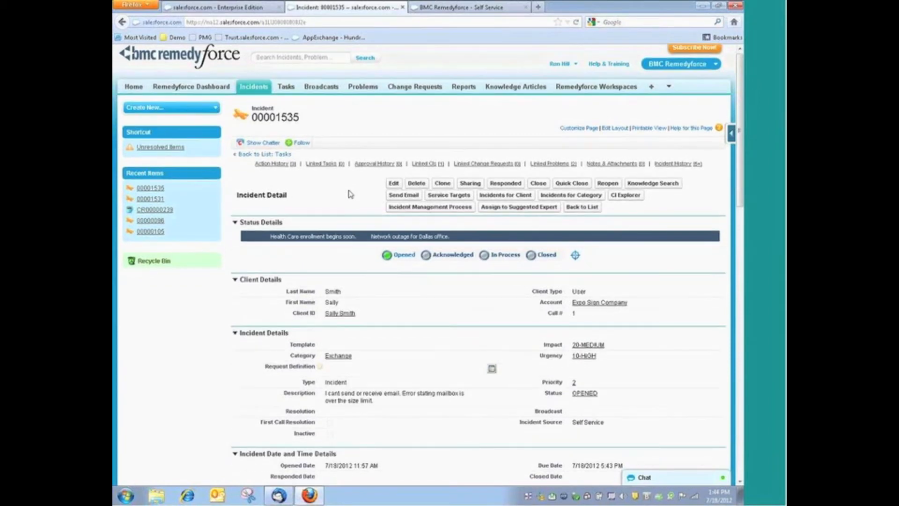
scroll(down, 3)
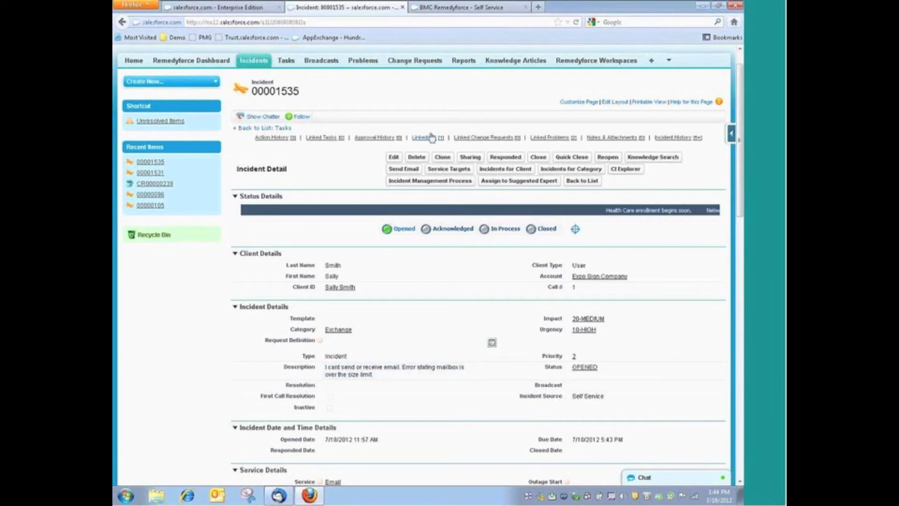
click(424, 137)
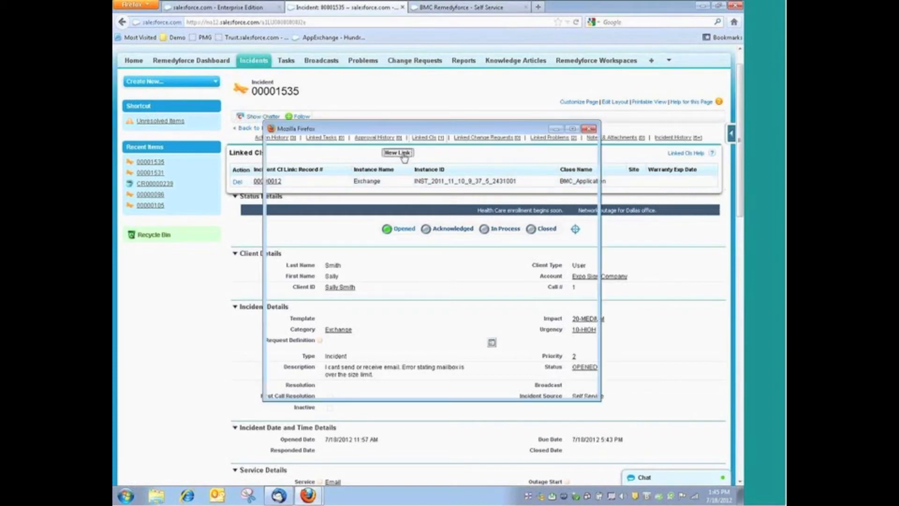
Start a new CI link and change the lookup filter from Linked to Account to All
click(397, 153)
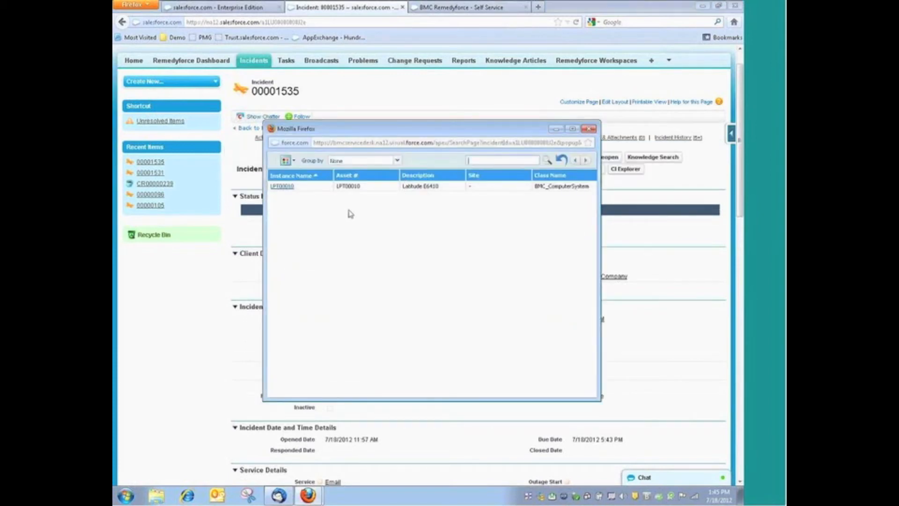
mouse_move(321, 203)
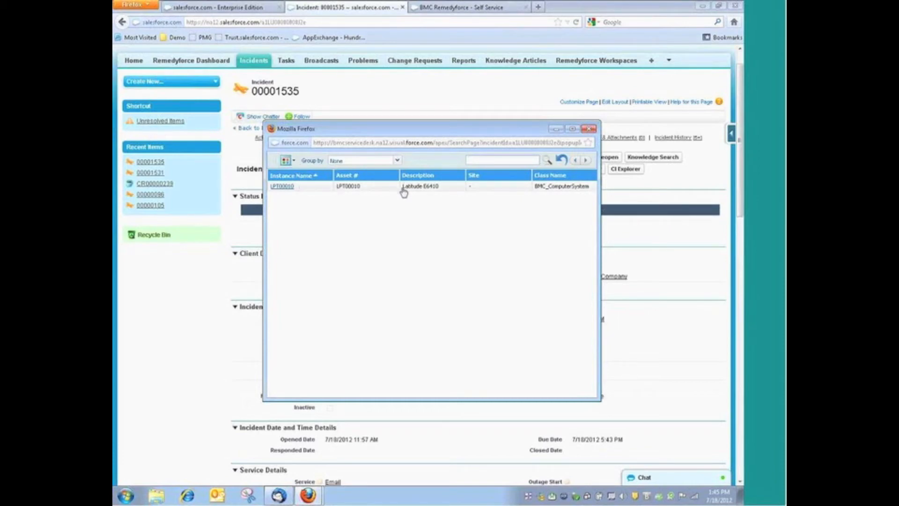
mouse_move(420, 186)
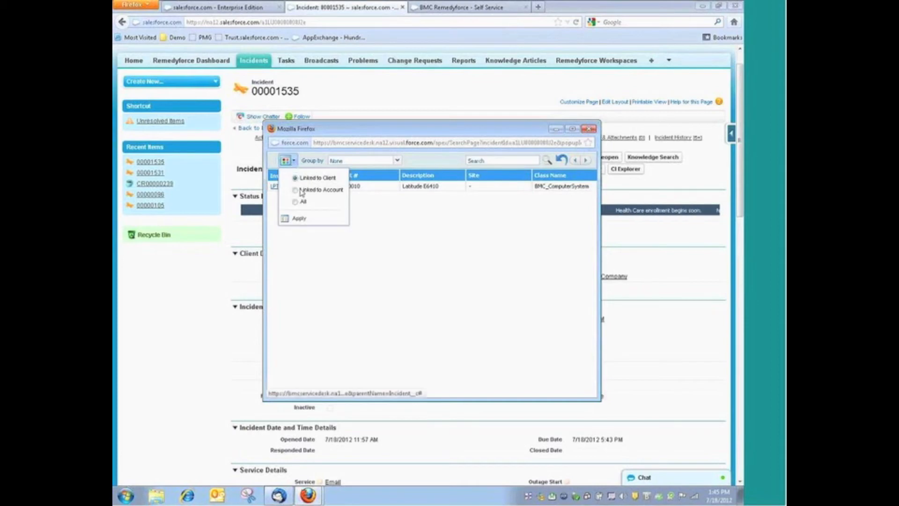
click(295, 189)
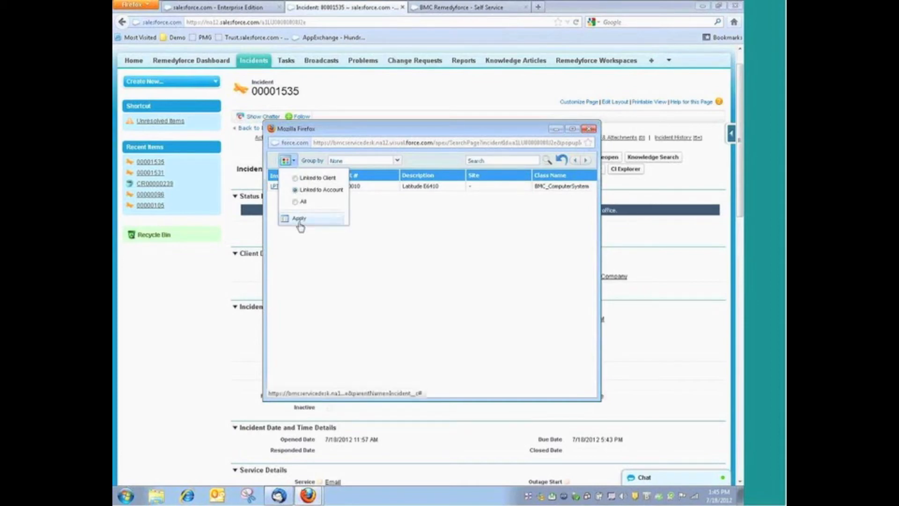
click(299, 219)
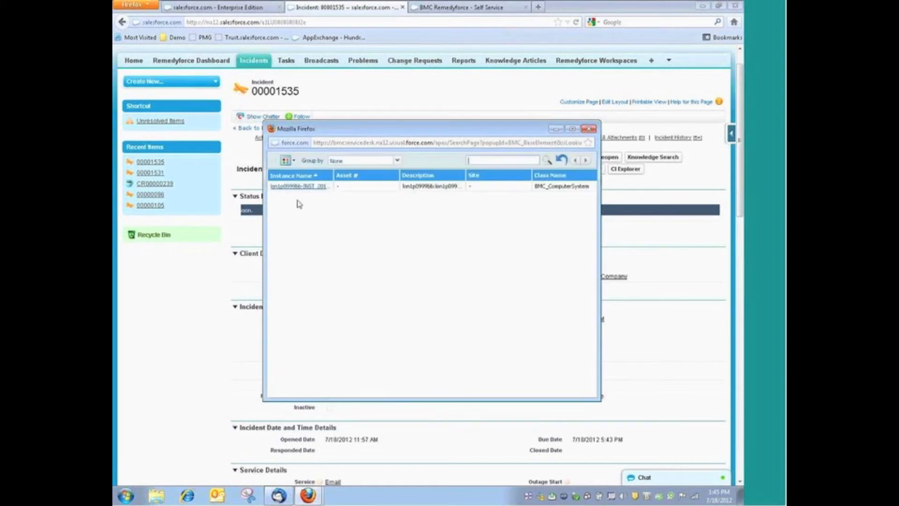
click(285, 160)
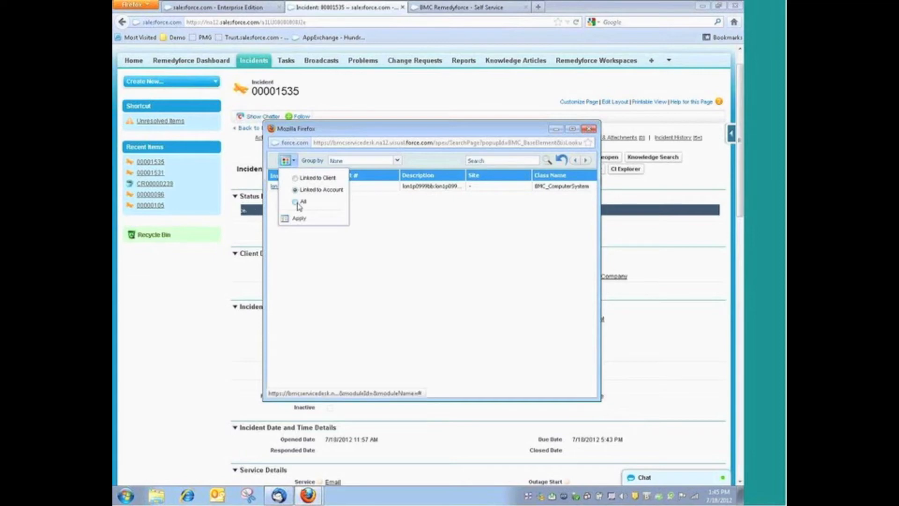
click(296, 201)
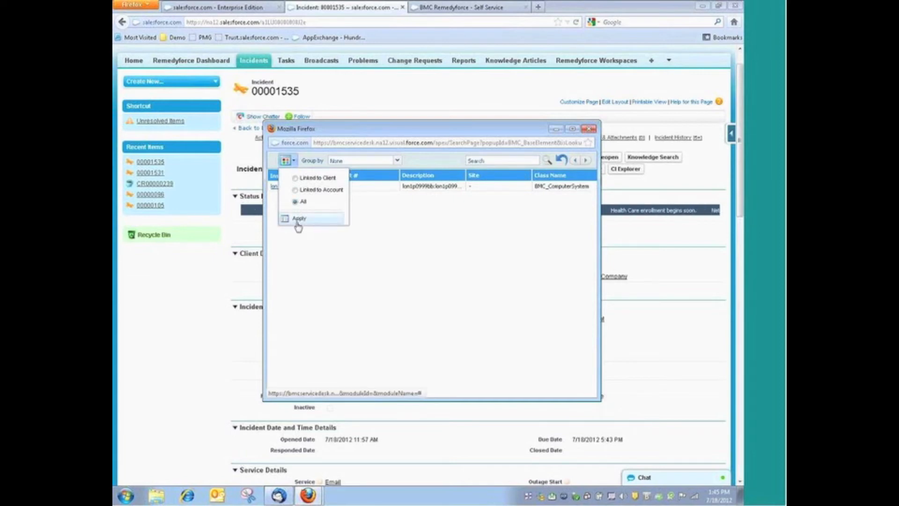
click(298, 218)
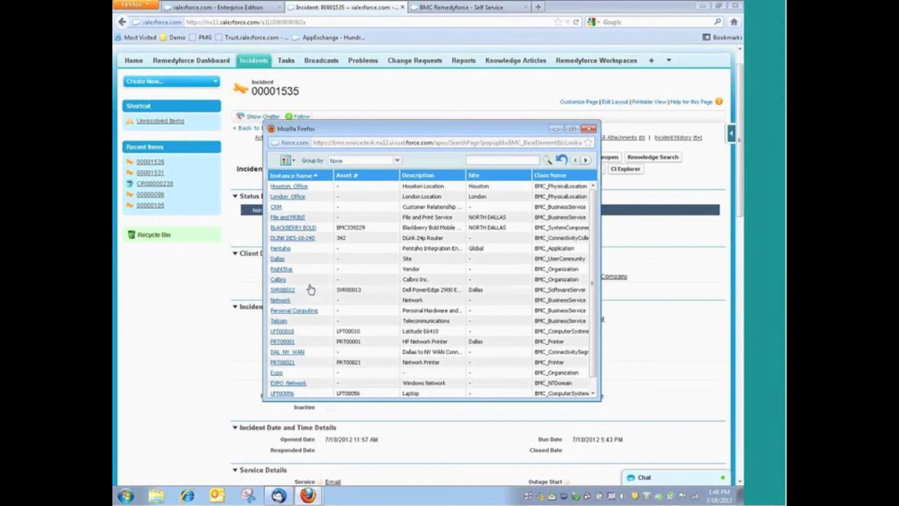
mouse_move(325, 276)
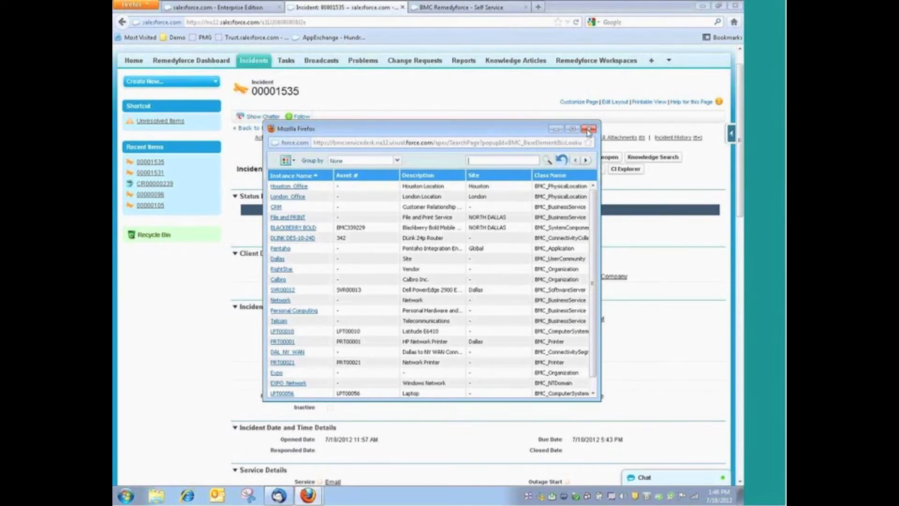
Close the CI search and open CI Explorer for incident 00001535 full screen
click(589, 128)
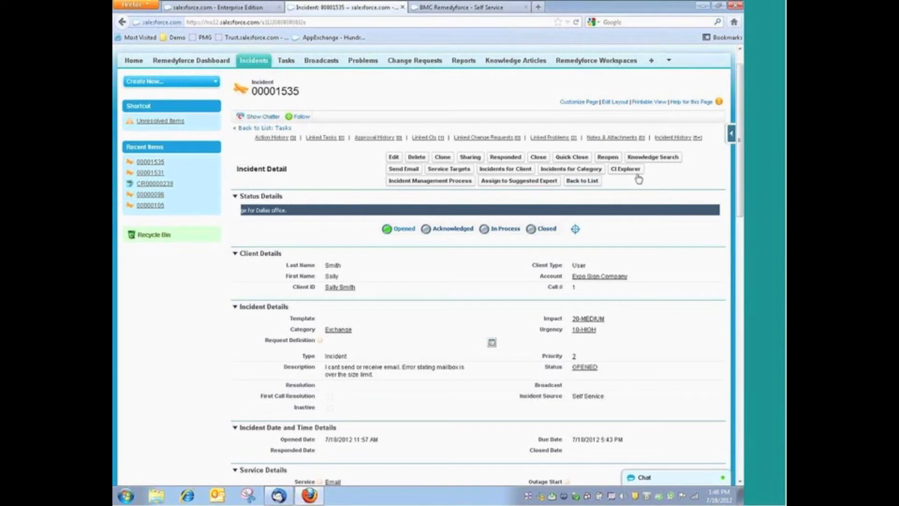
click(625, 169)
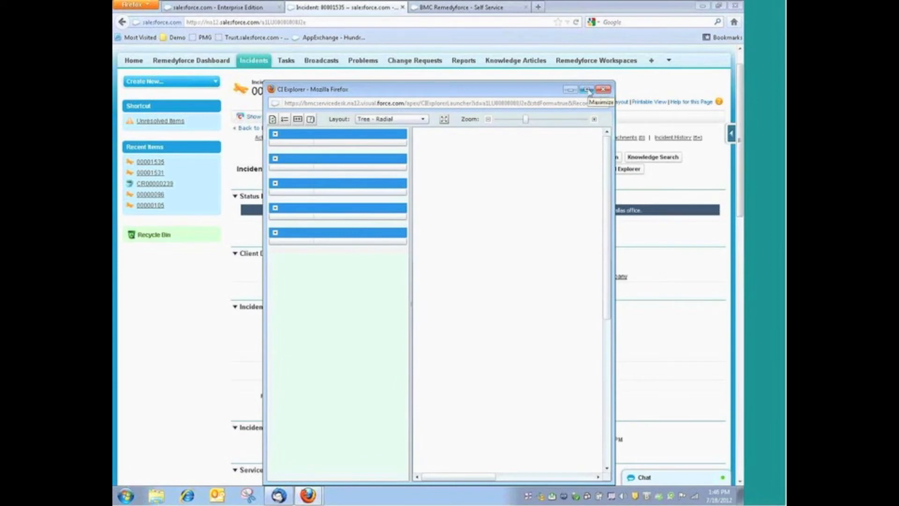
click(587, 89)
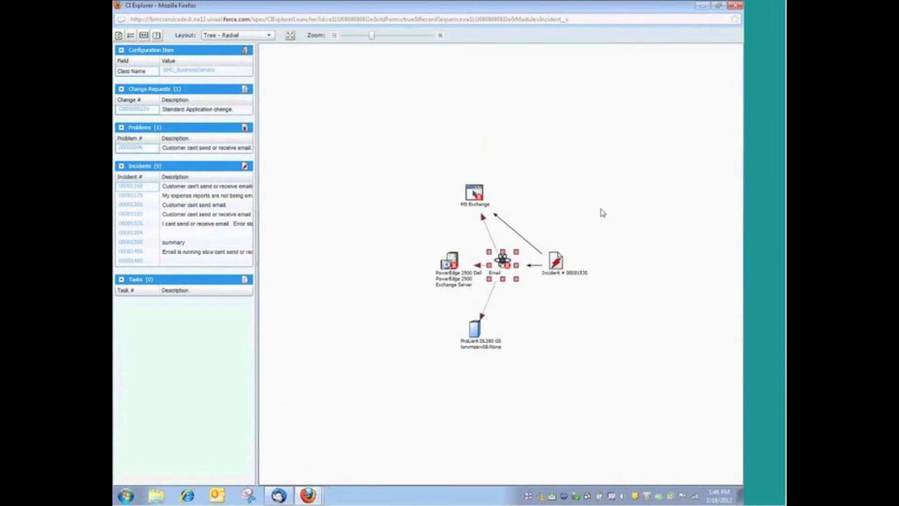
mouse_move(558, 291)
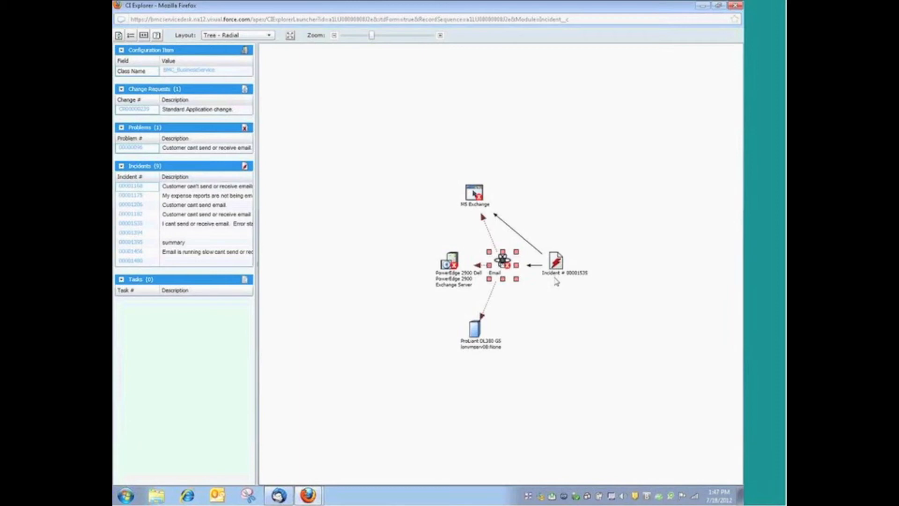
mouse_move(497, 285)
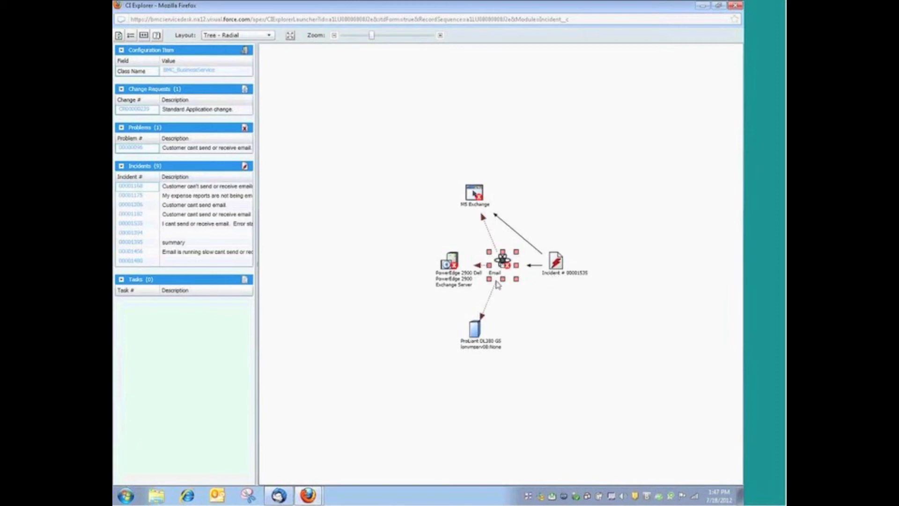
mouse_move(474, 194)
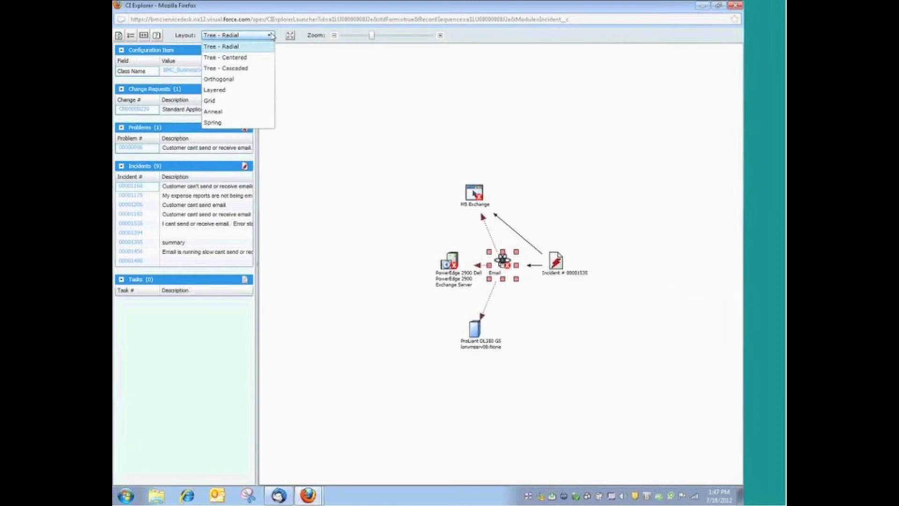
Switch the CI Explorer map to the Layered layout
click(215, 89)
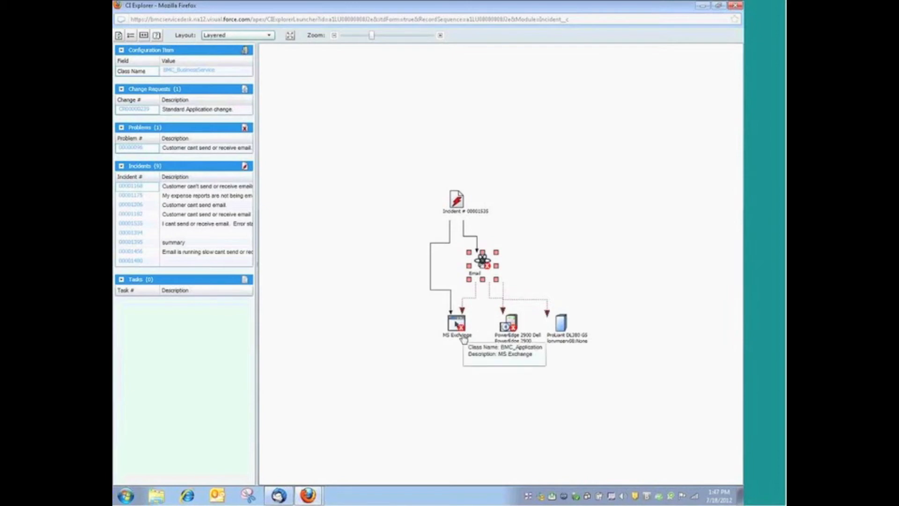
mouse_move(465, 346)
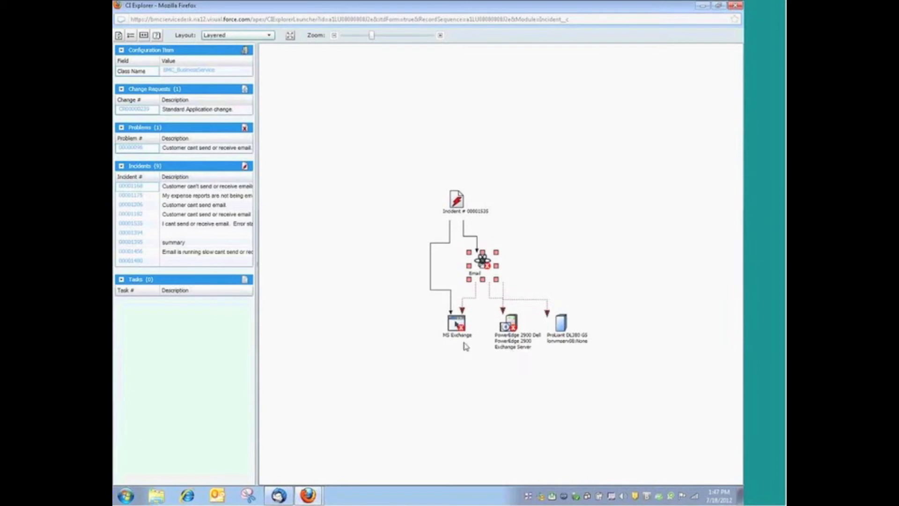
mouse_move(509, 322)
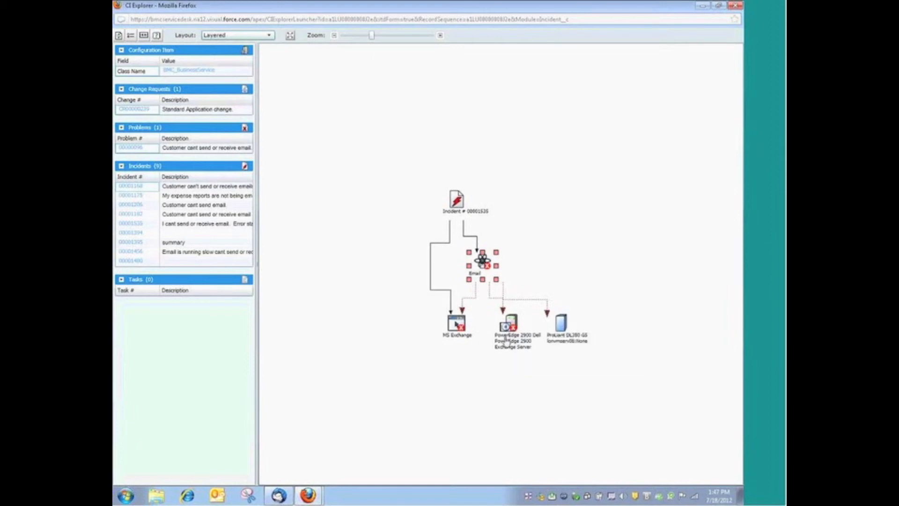
mouse_move(559, 323)
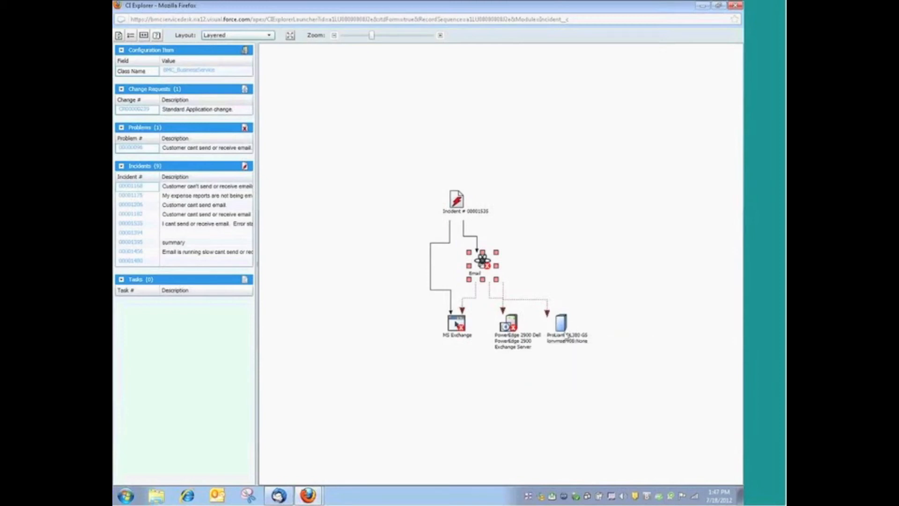
mouse_move(509, 323)
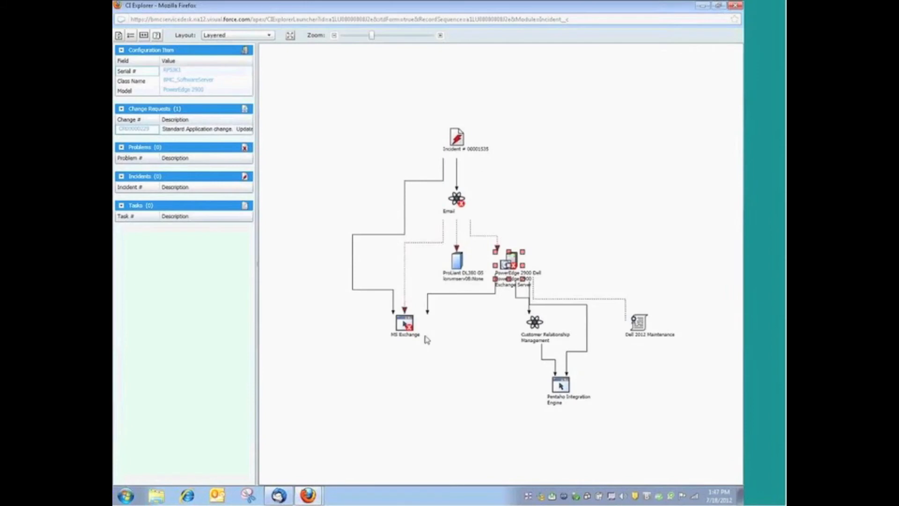
mouse_move(585, 354)
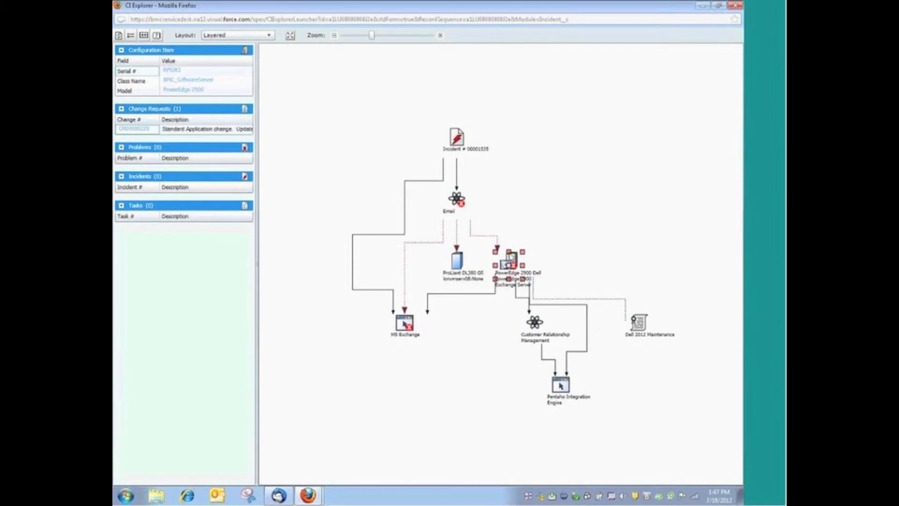
mouse_move(499, 208)
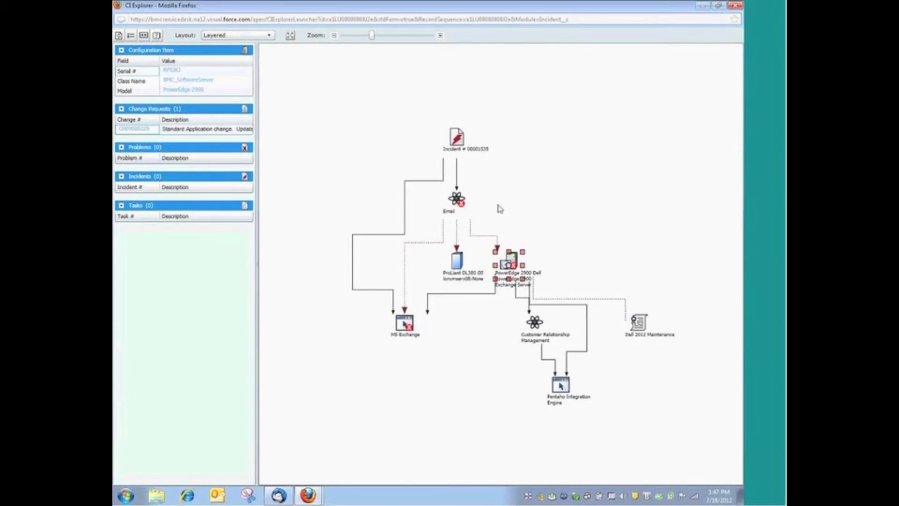
mouse_move(526, 201)
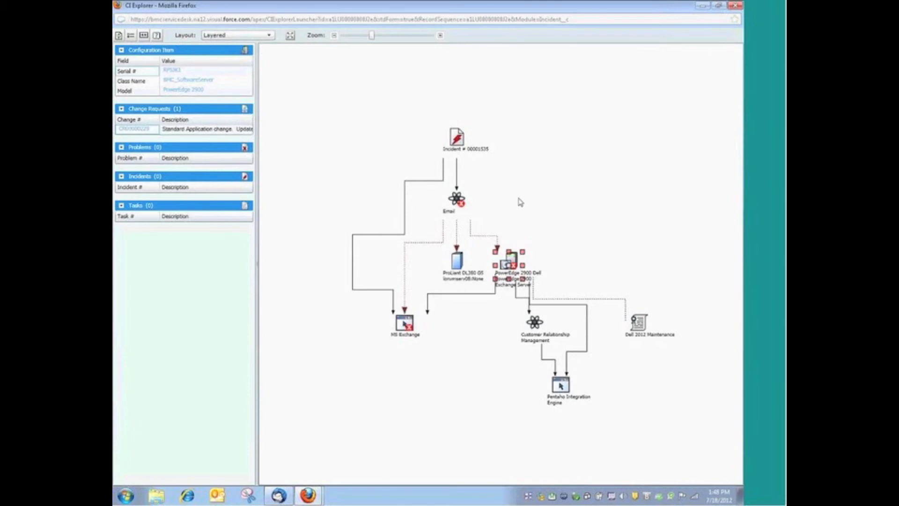
mouse_move(646, 421)
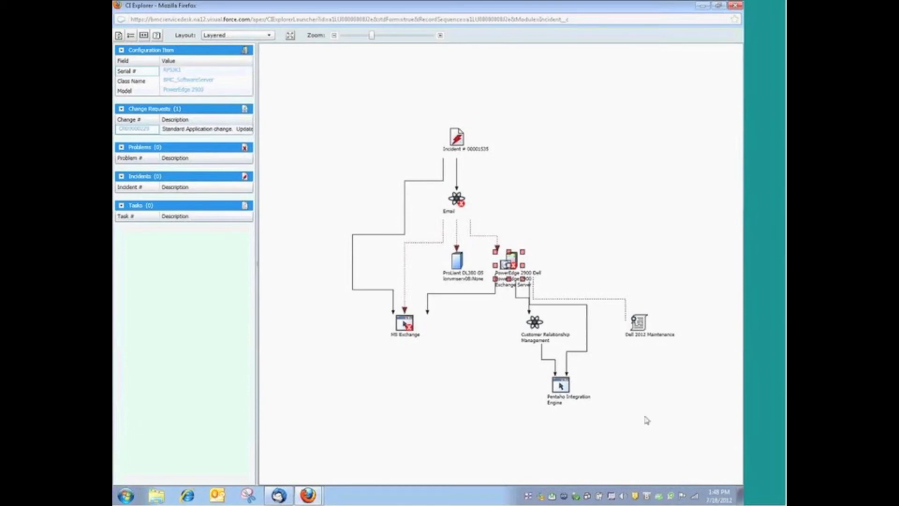
mouse_move(492, 432)
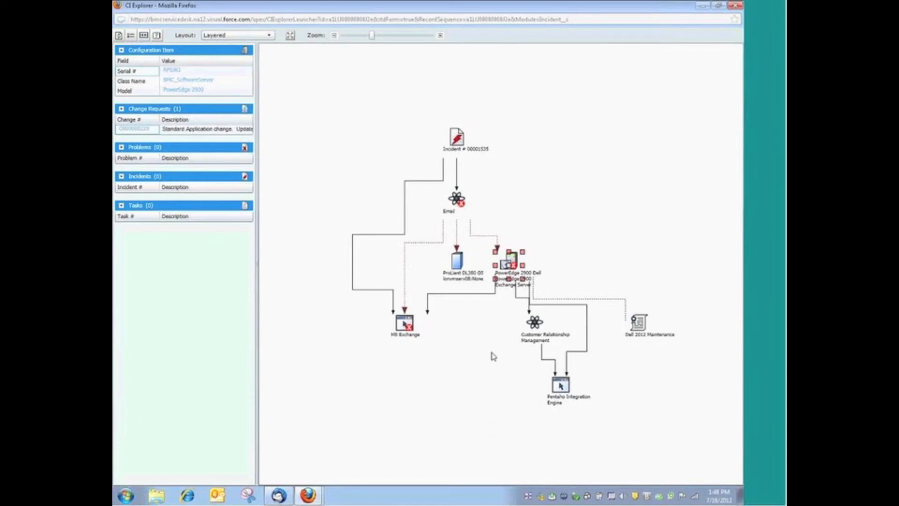
mouse_move(509, 279)
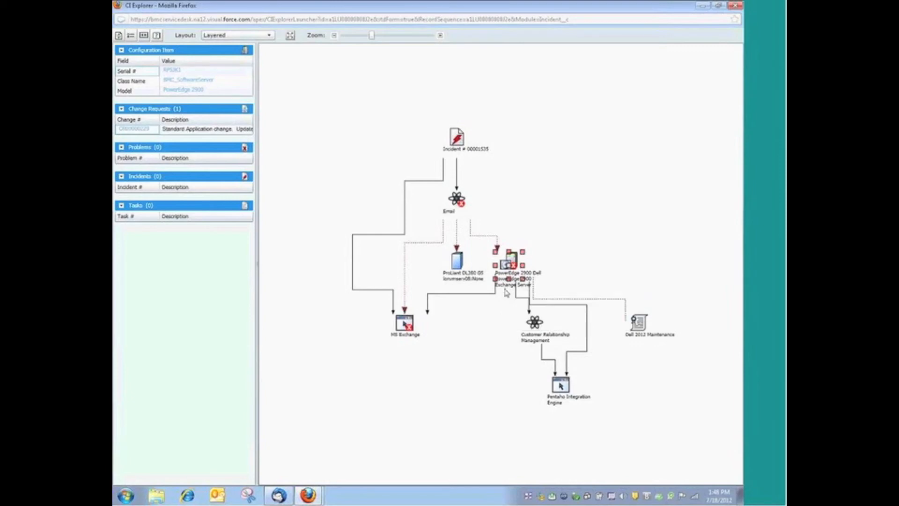
mouse_move(503, 295)
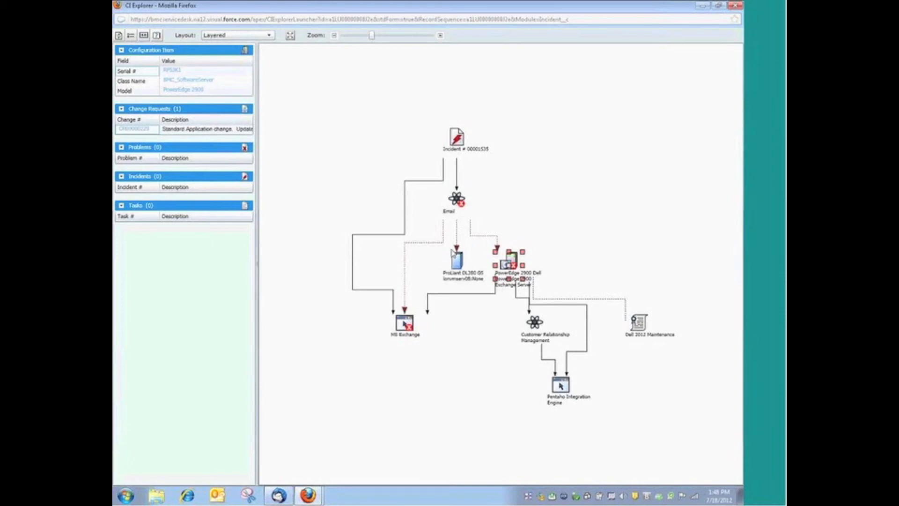
mouse_move(579, 338)
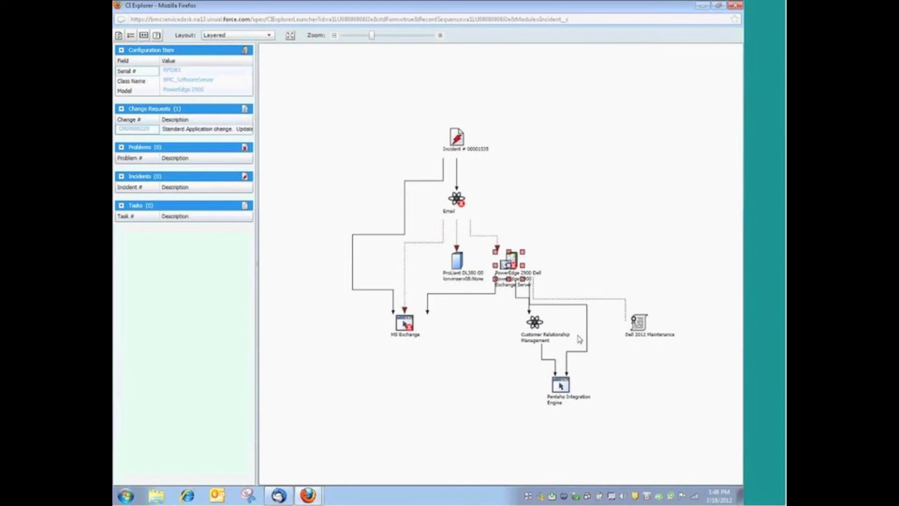
mouse_move(512, 317)
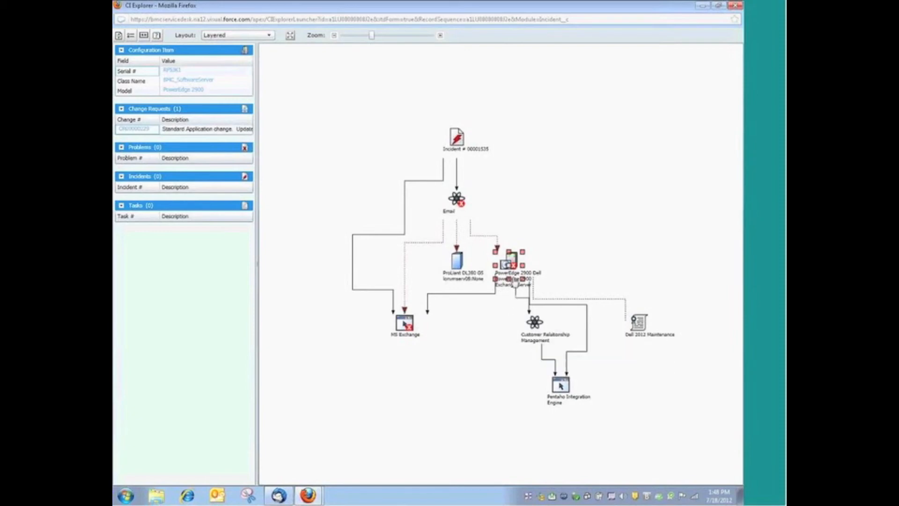
mouse_move(453, 288)
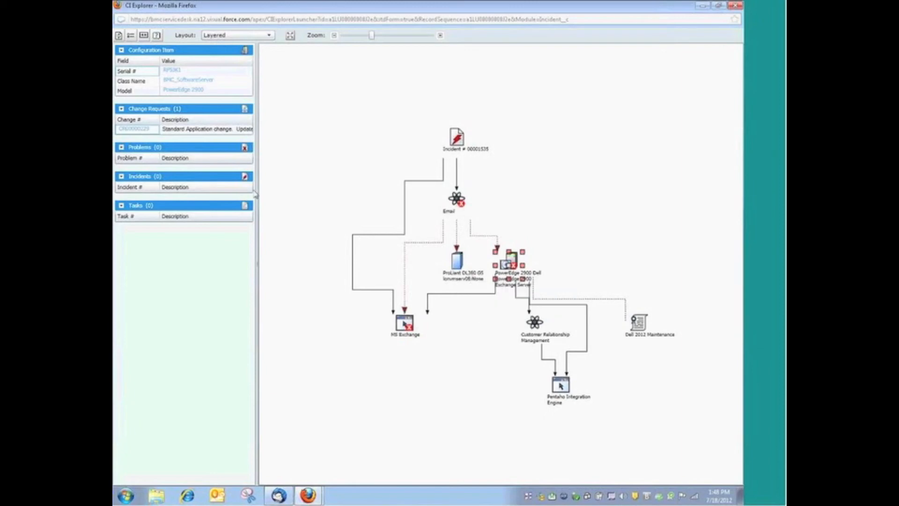
mouse_move(456, 201)
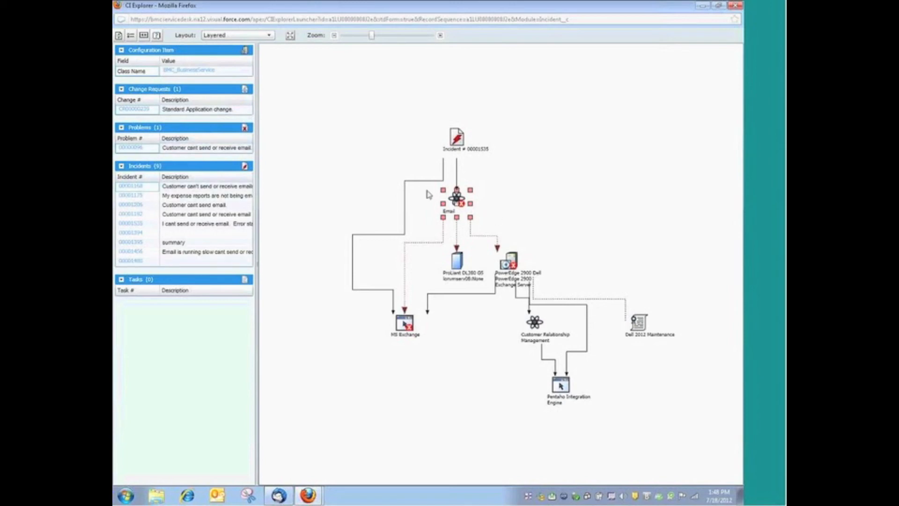
mouse_move(402, 331)
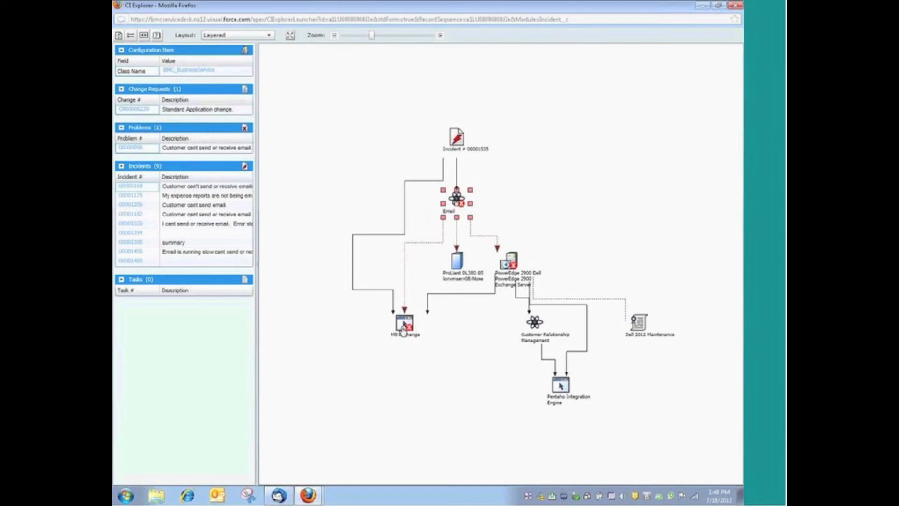
mouse_move(404, 324)
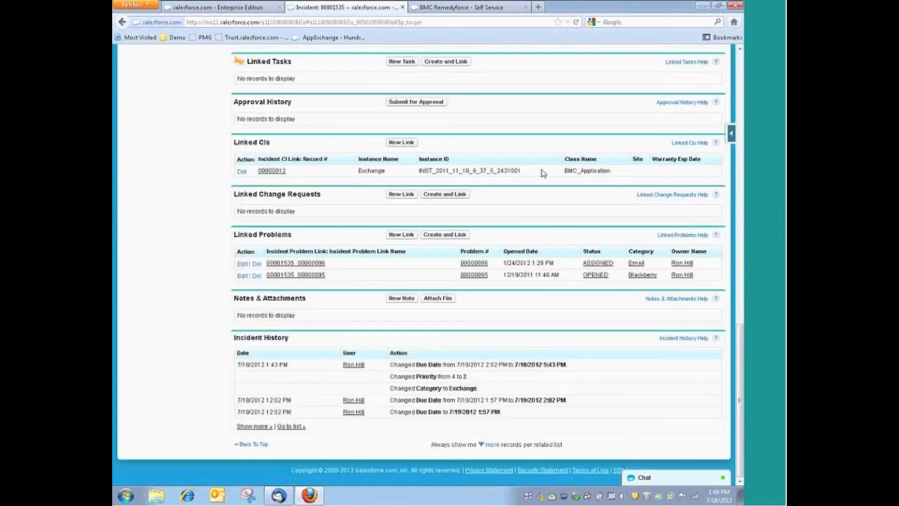
mouse_move(296, 275)
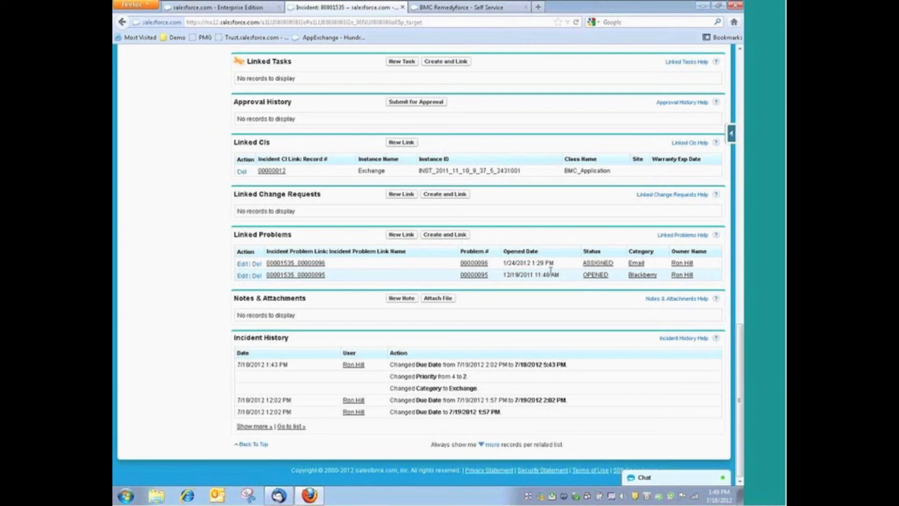
Open problem 00000096 from the incident's Linked Problems list
click(473, 263)
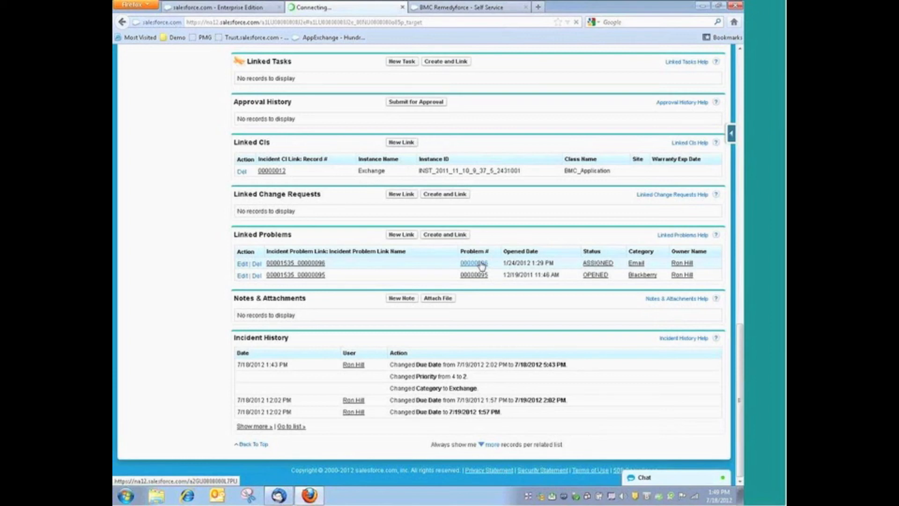
click(474, 263)
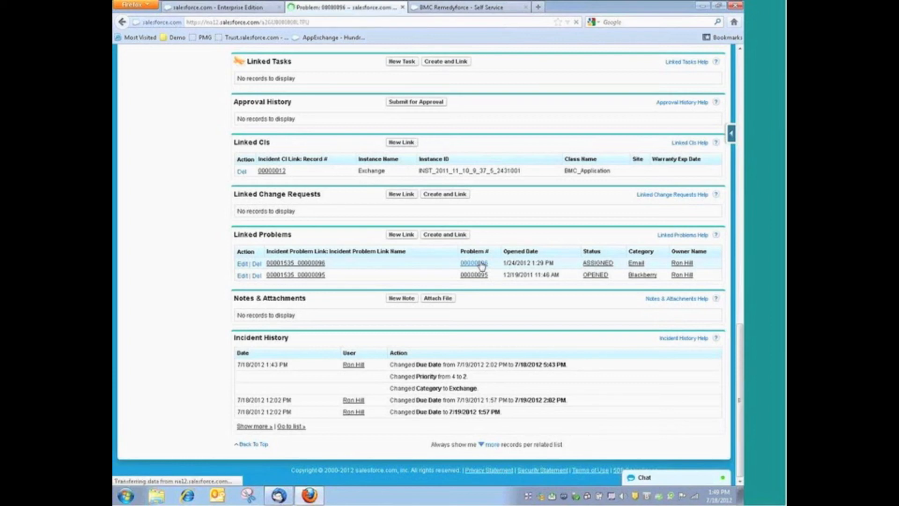
click(474, 263)
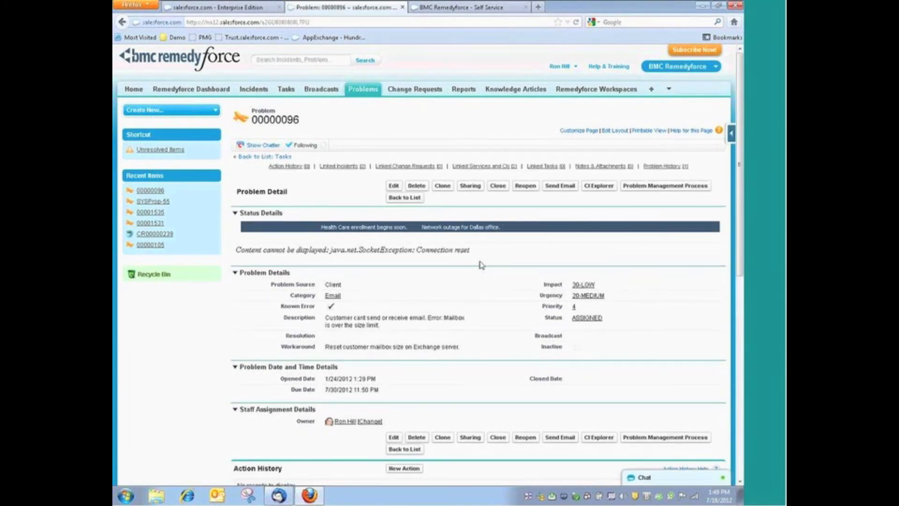
mouse_move(465, 130)
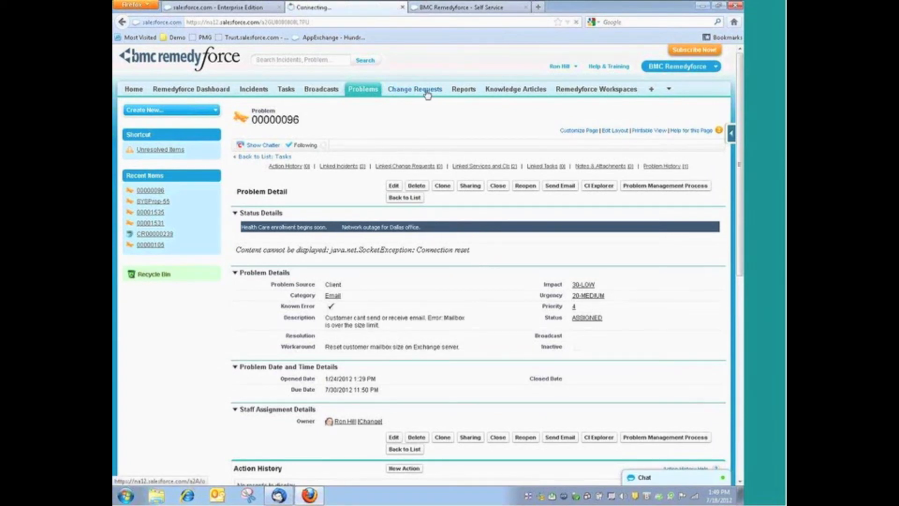
click(414, 89)
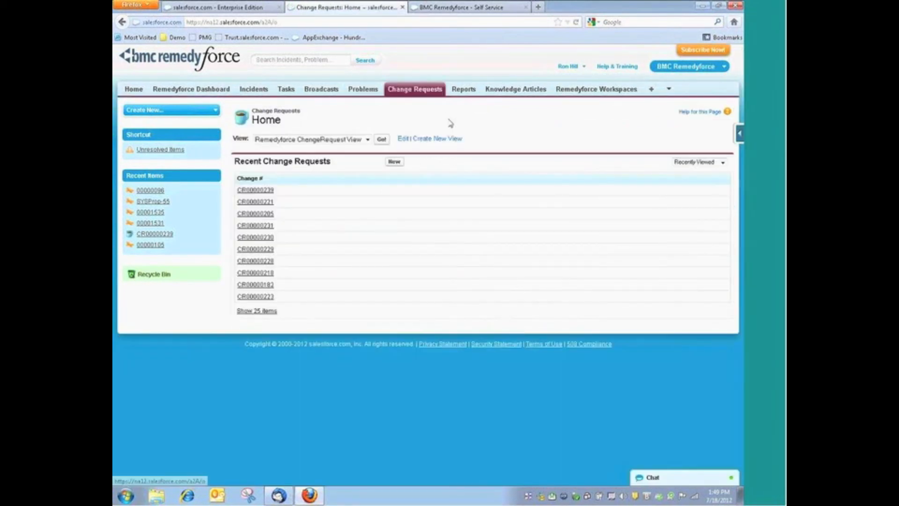
click(381, 139)
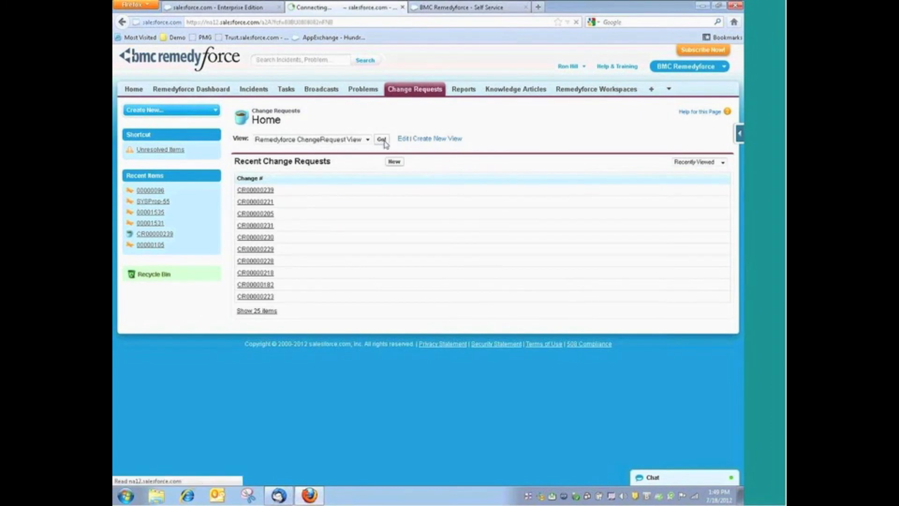
click(381, 140)
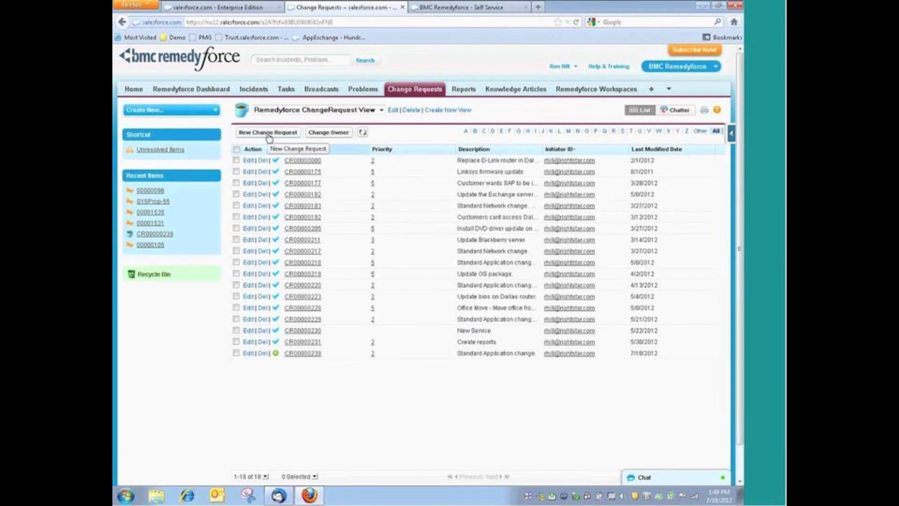
click(266, 132)
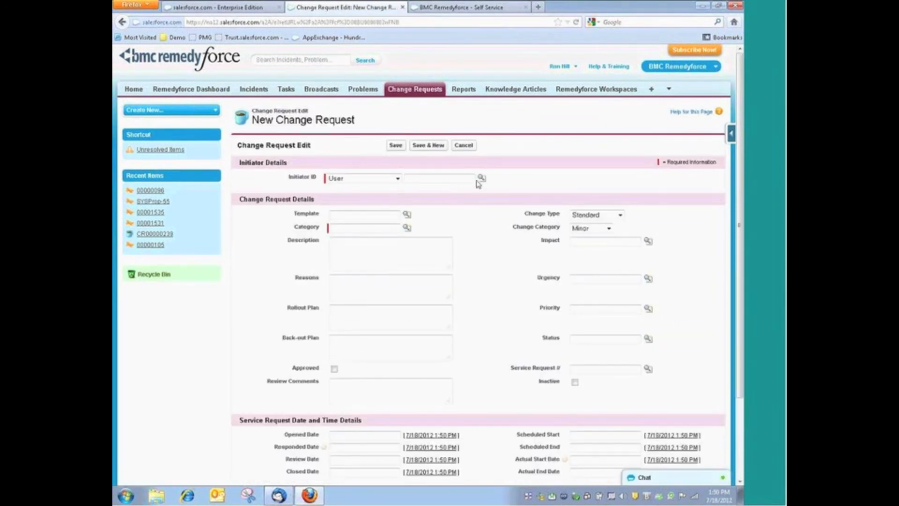
click(481, 178)
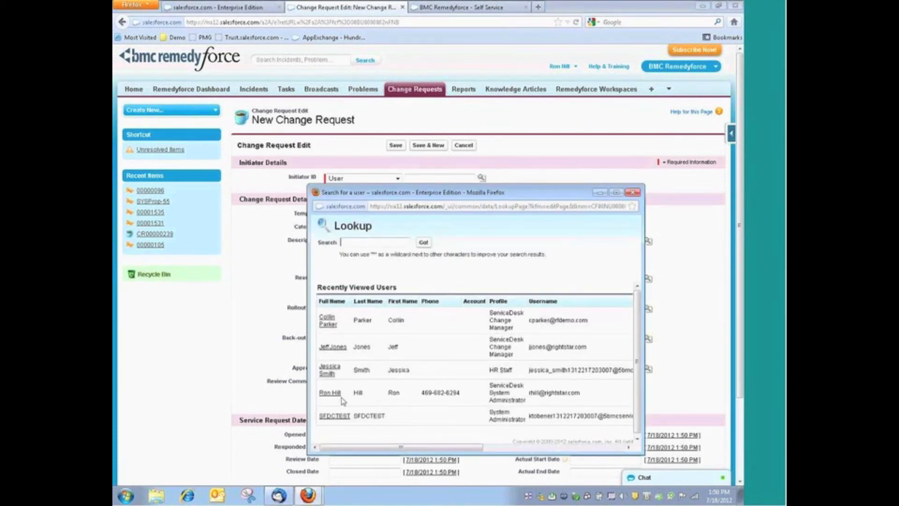
click(329, 392)
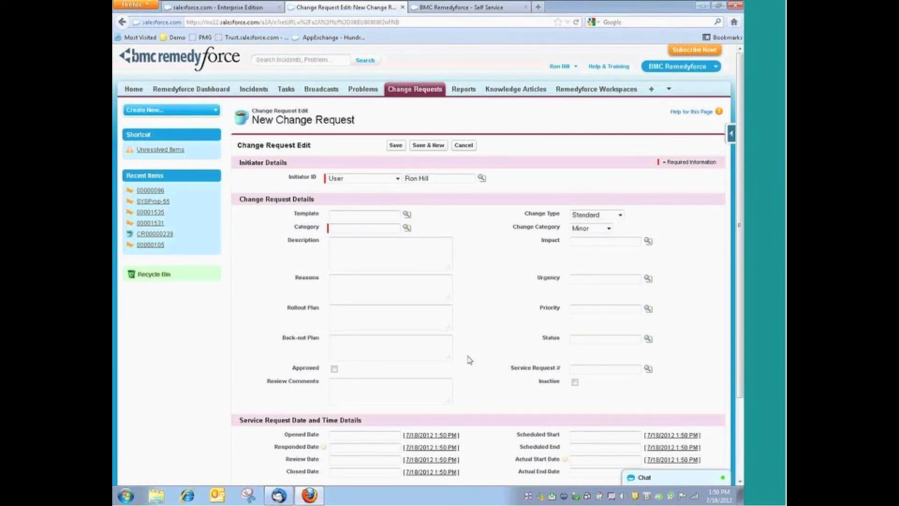
mouse_move(405, 217)
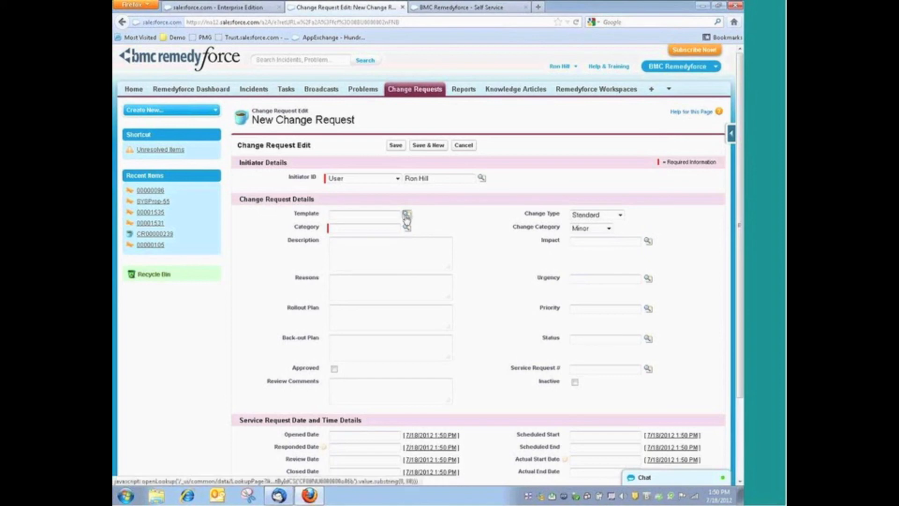
Apply the Application Change template and Exchange category to the new change request
click(406, 213)
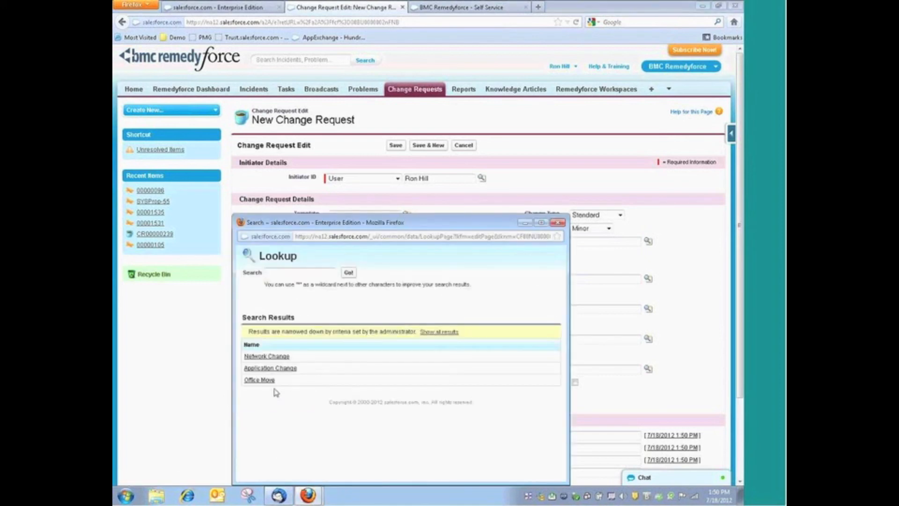
click(270, 367)
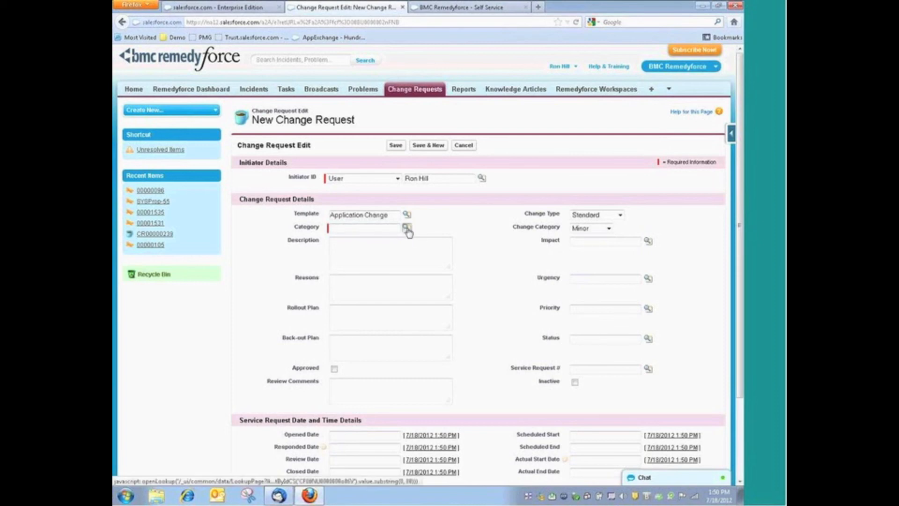
click(407, 228)
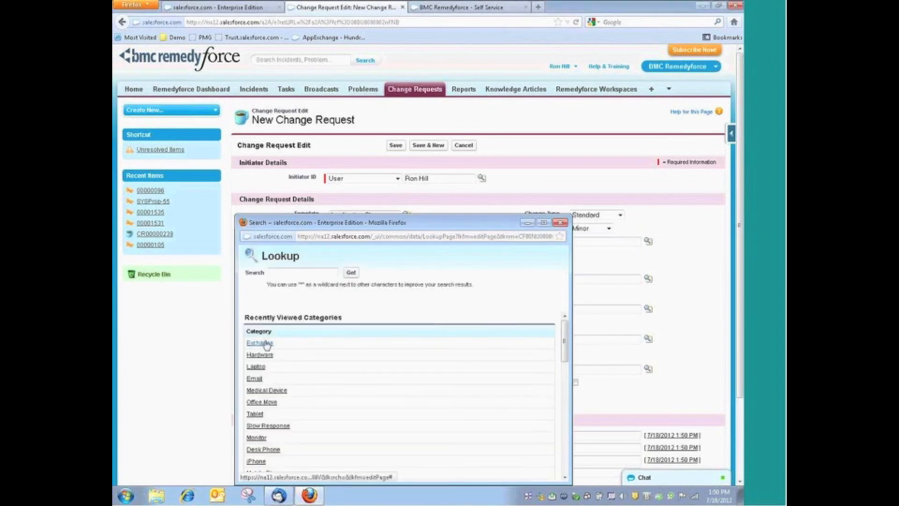
click(259, 343)
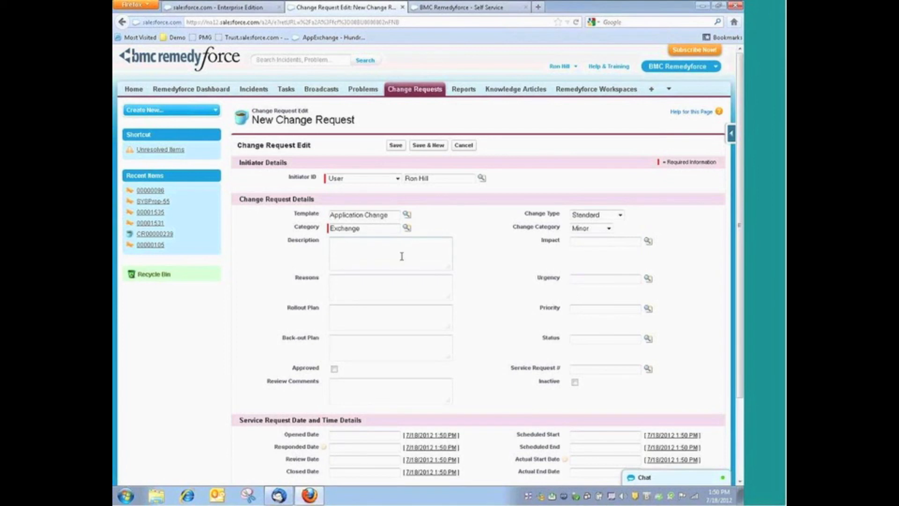
Enter a description about updating the Exchange service pack (SP 4) and save the request
text(Update the)
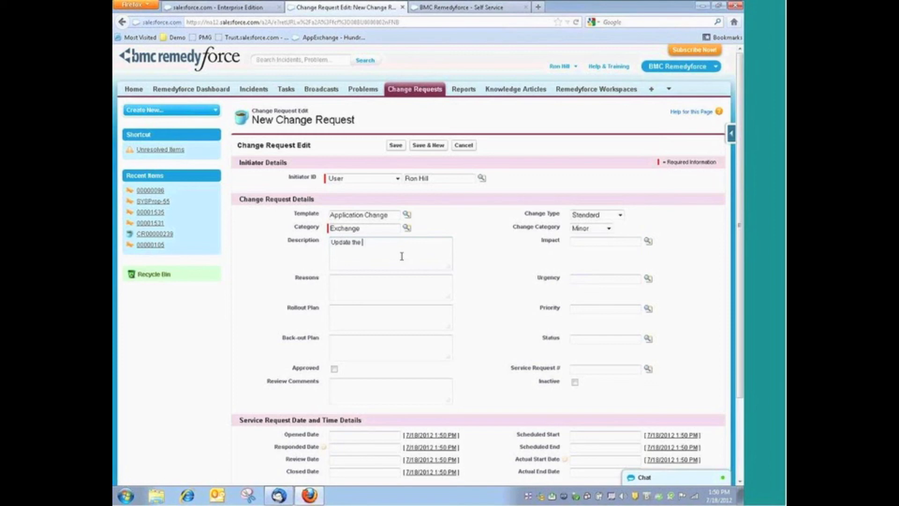
text(Exchange Service pack to)
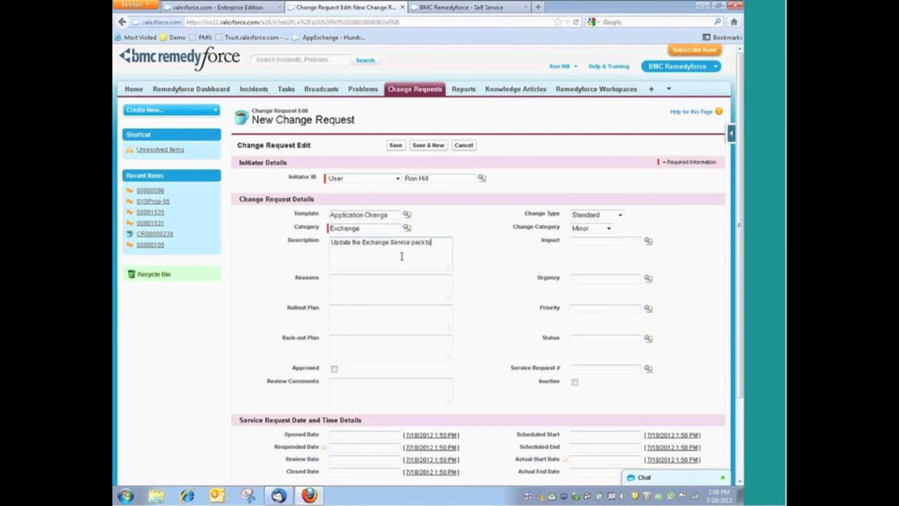
text(SP 4)
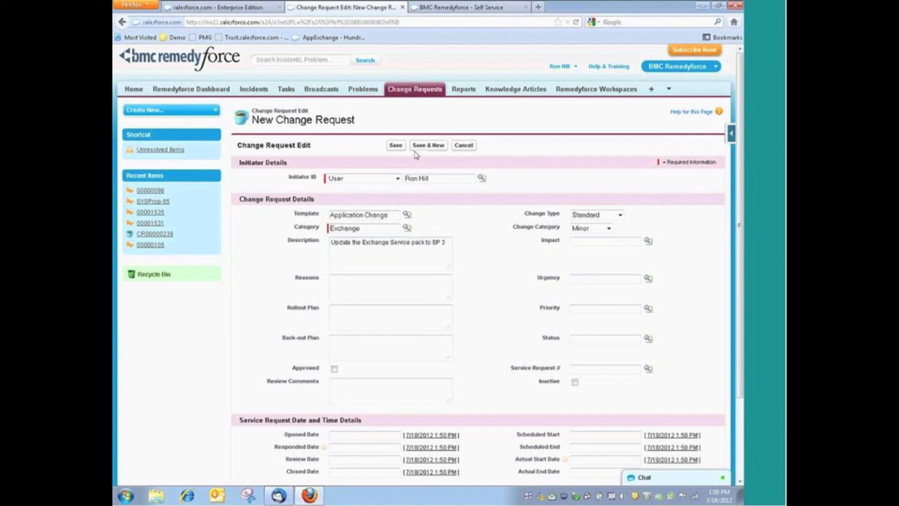
click(395, 144)
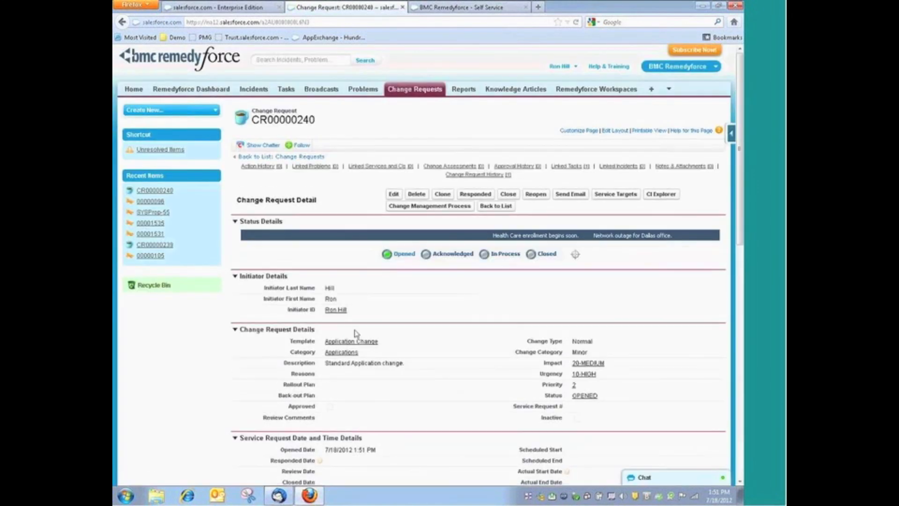
Scroll the CR00000240 detail page and bring up its Approval History, which has no records
scroll(down, 3)
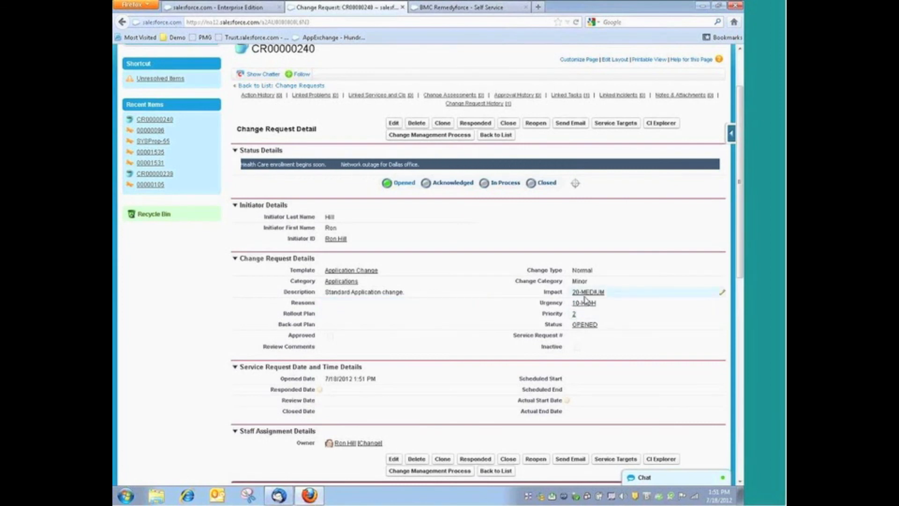
mouse_move(582, 303)
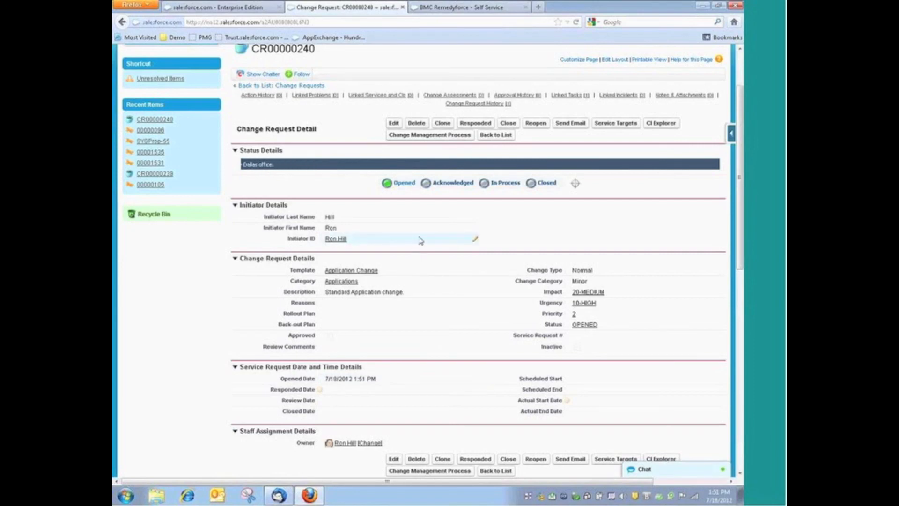
click(515, 95)
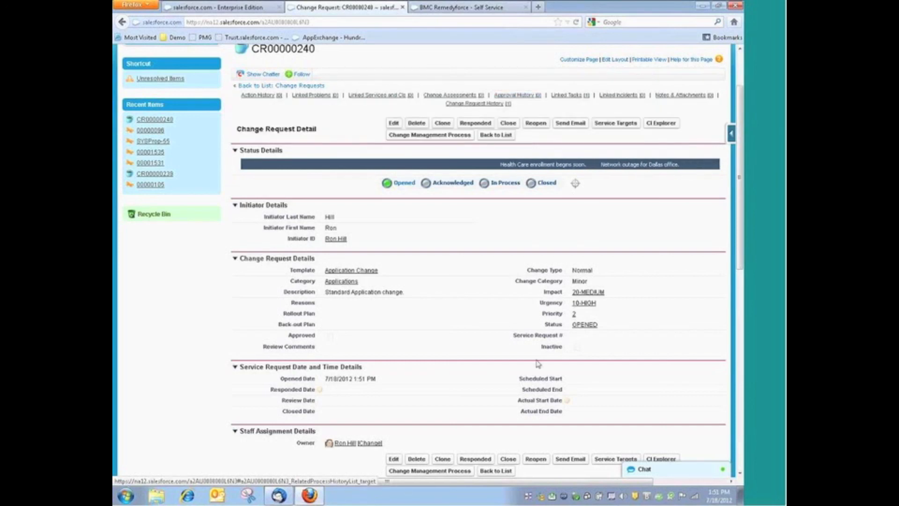
click(516, 94)
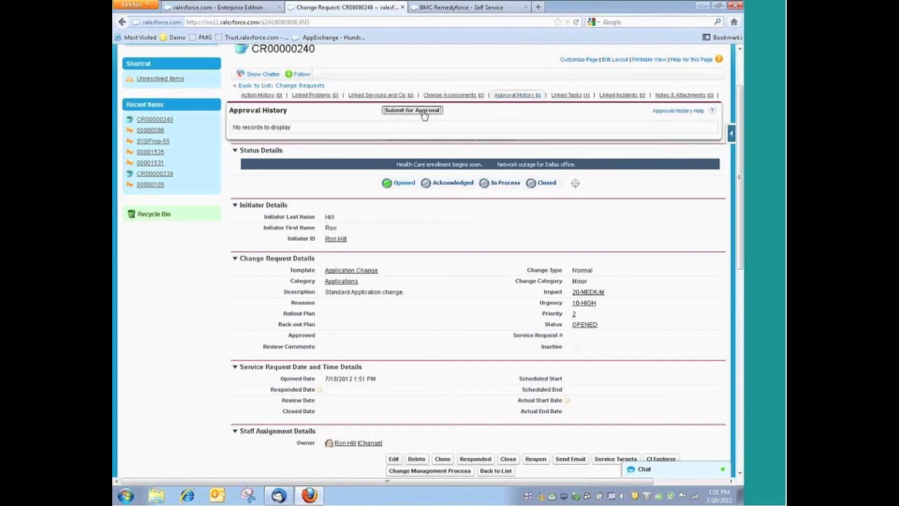
click(411, 110)
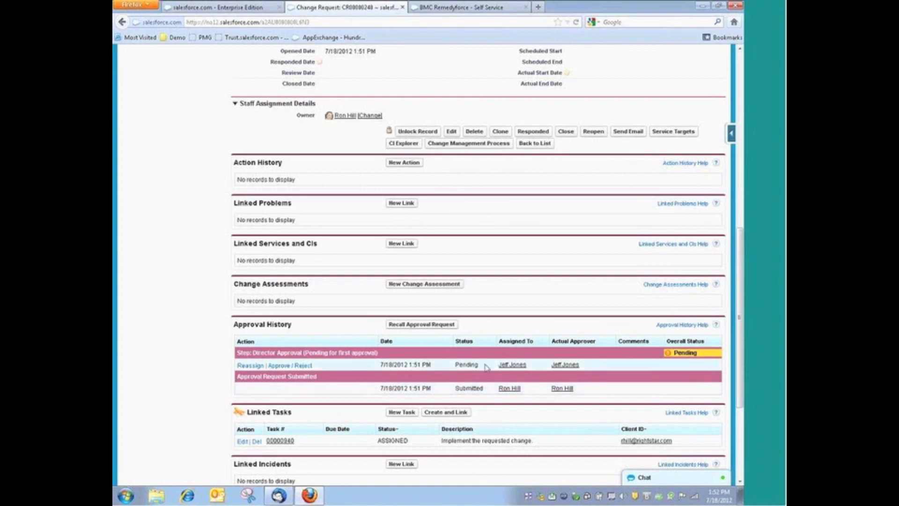
mouse_move(510, 364)
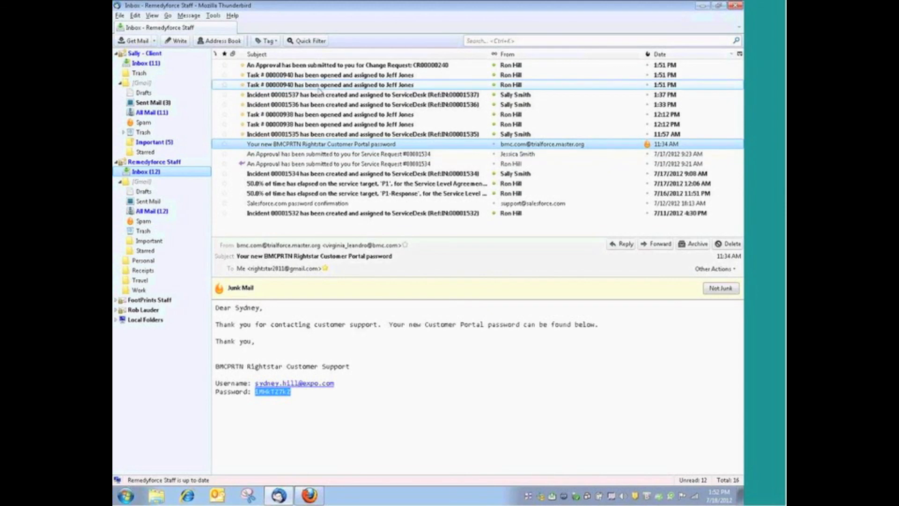
Open the 'An Approval has been submitted to you for Change Request: CR00000240' email
click(344, 65)
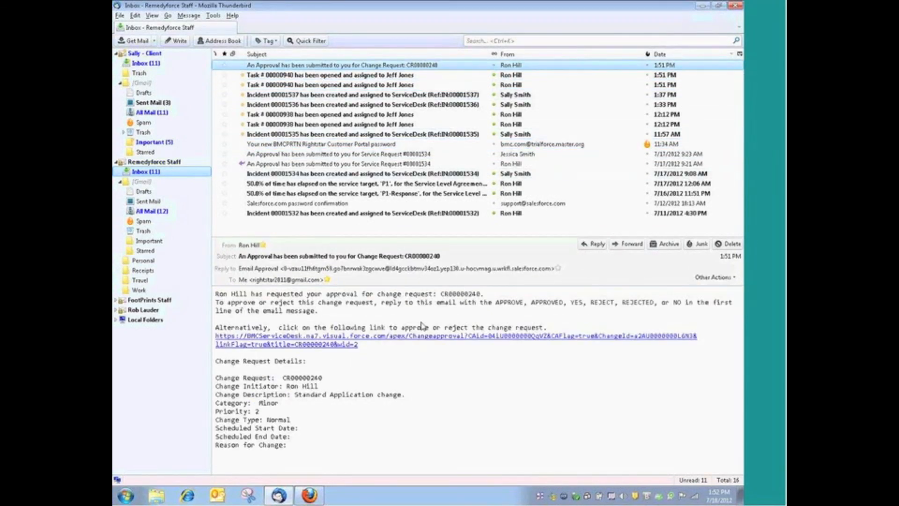
mouse_move(397, 355)
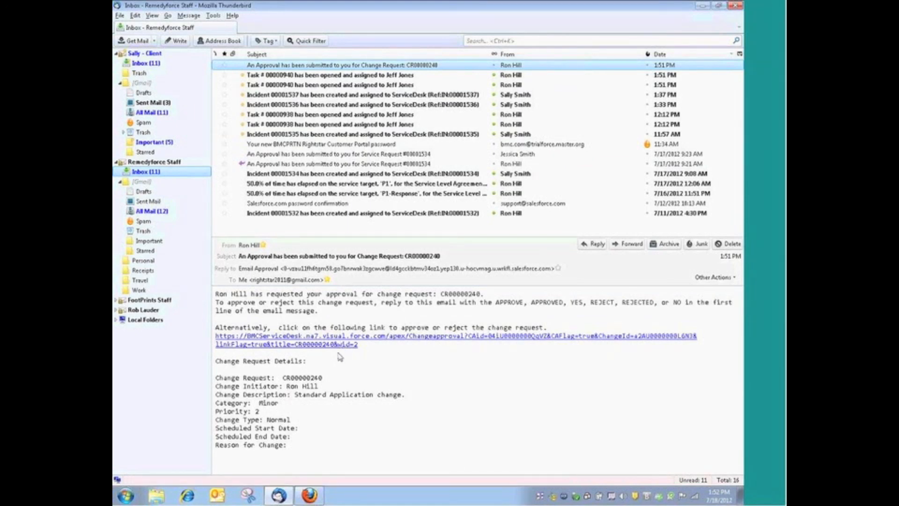
mouse_move(493, 319)
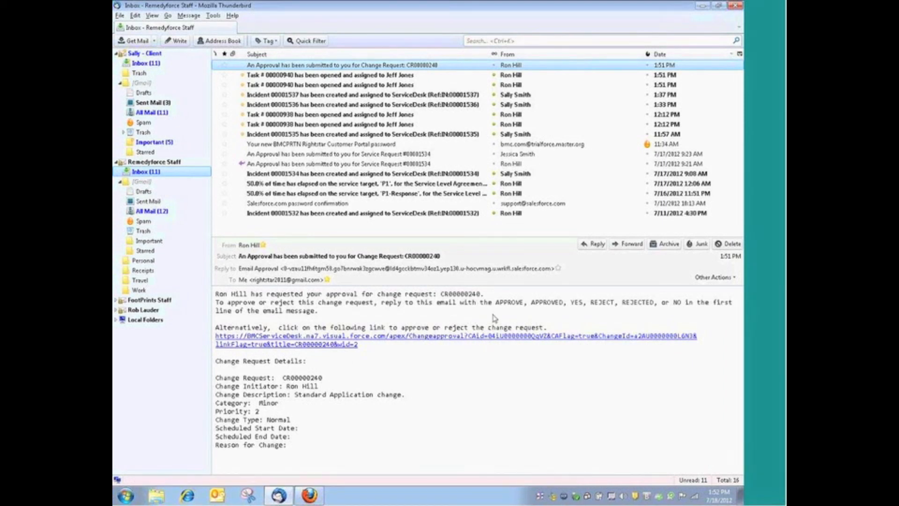
mouse_move(499, 313)
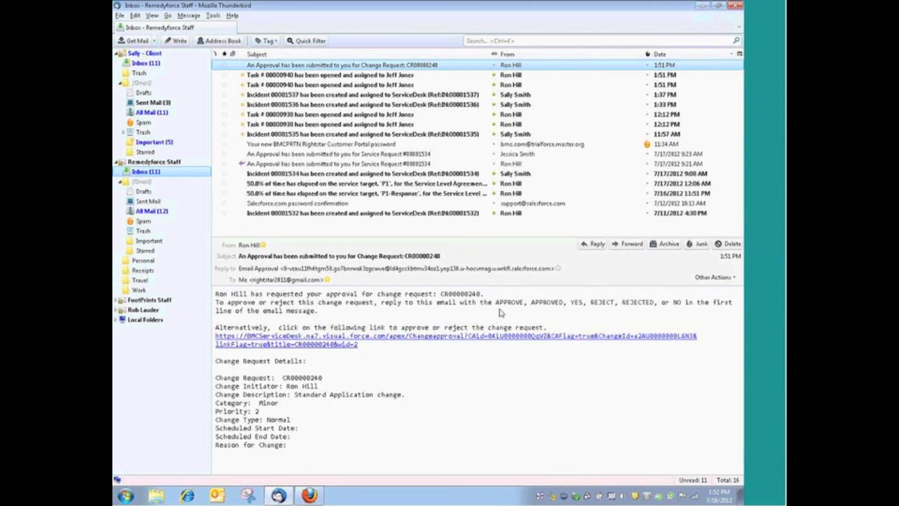
mouse_move(507, 311)
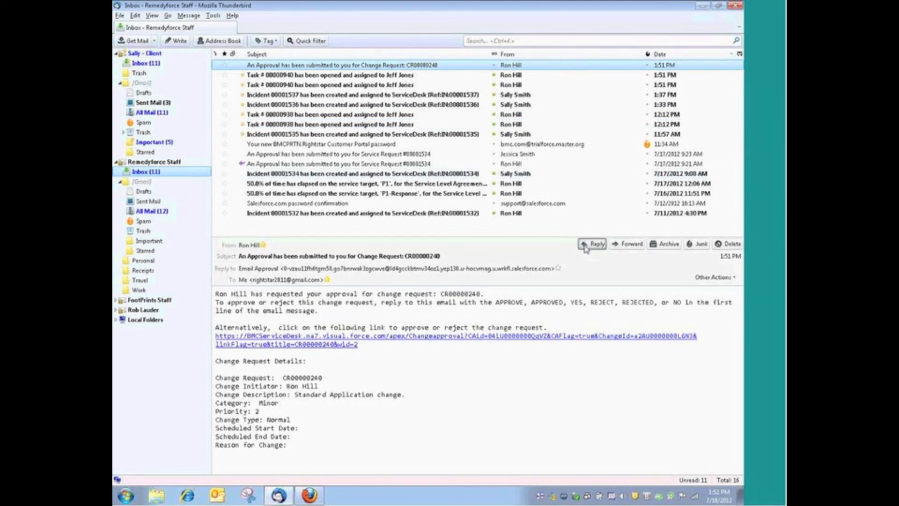
Reply 'Approved' to the CR00000240 approval email and send it
click(594, 243)
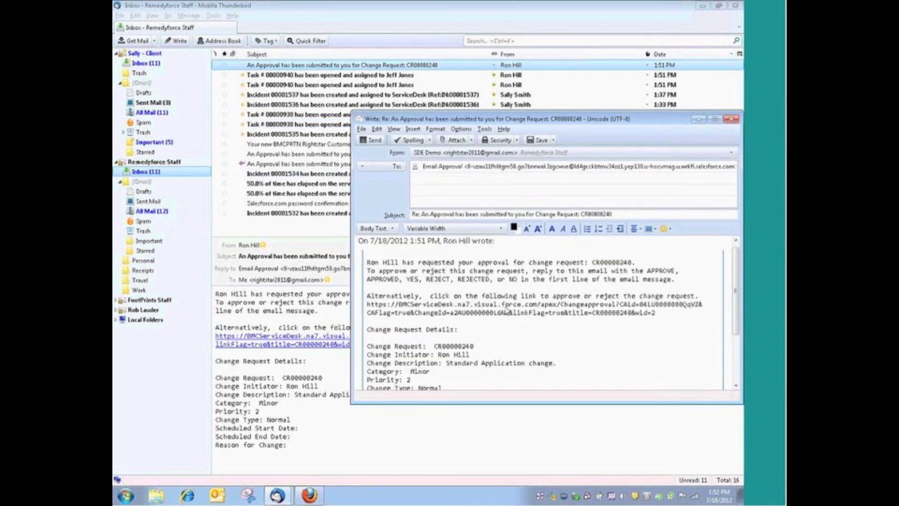
text(Appro)
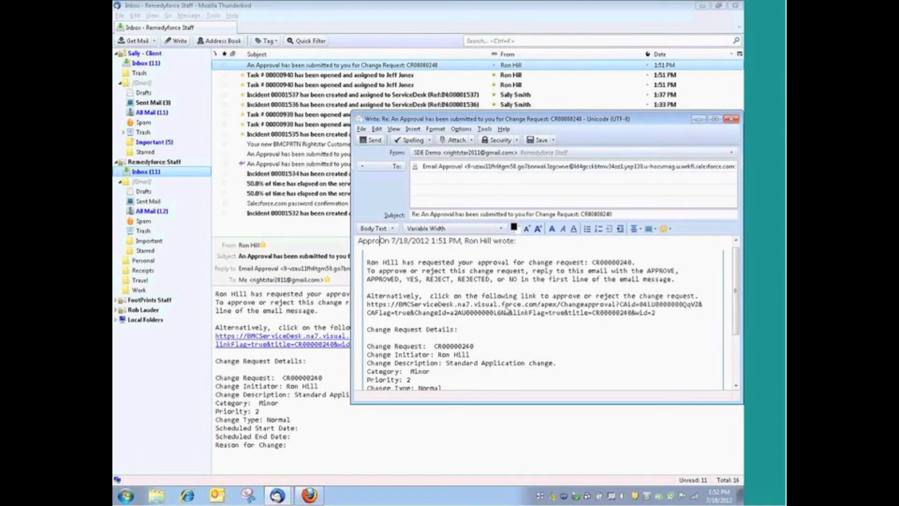
text(Approved)
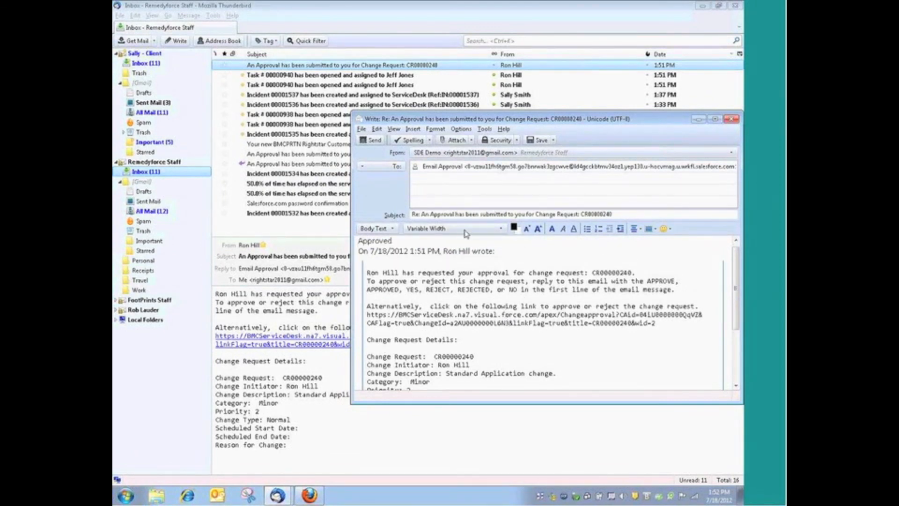
click(371, 140)
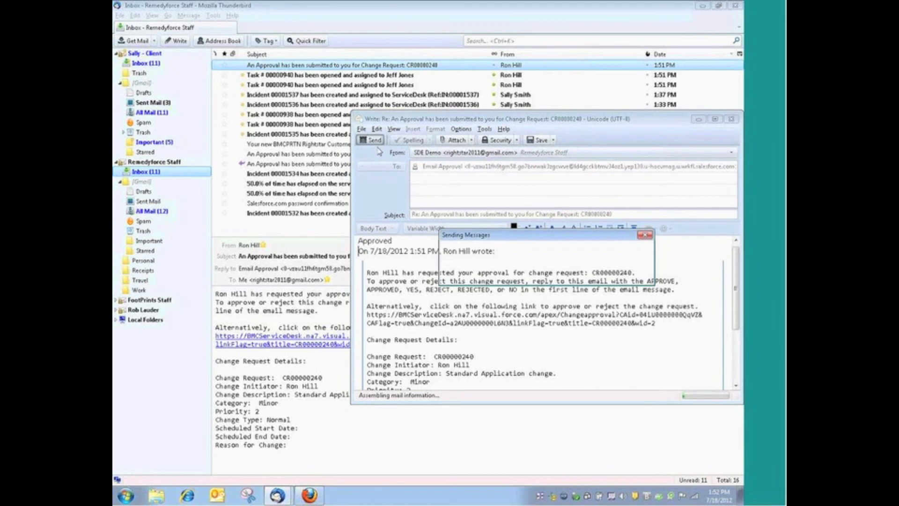
click(371, 139)
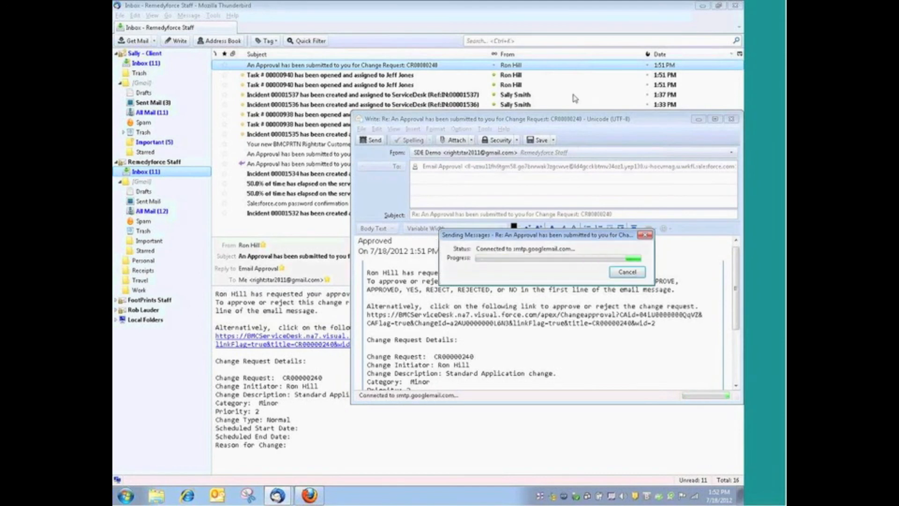